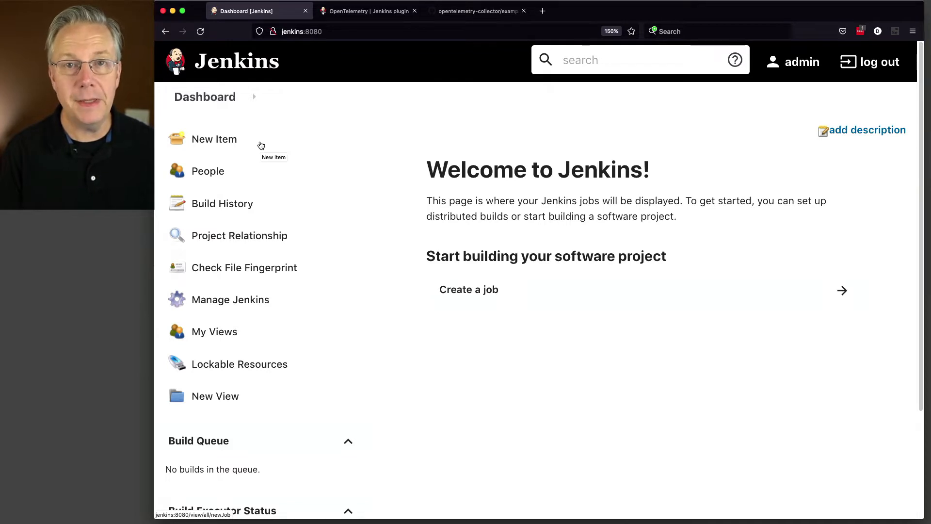
- Go to the OpenTelemetry plugin page and scroll to its Jaeger and Prometheus architecture diagram
click(368, 11)
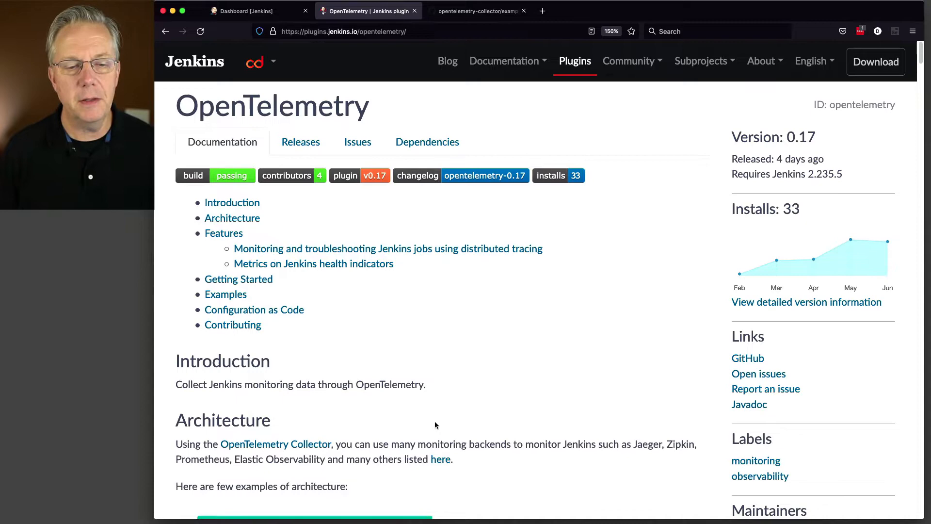
scroll(down, 3)
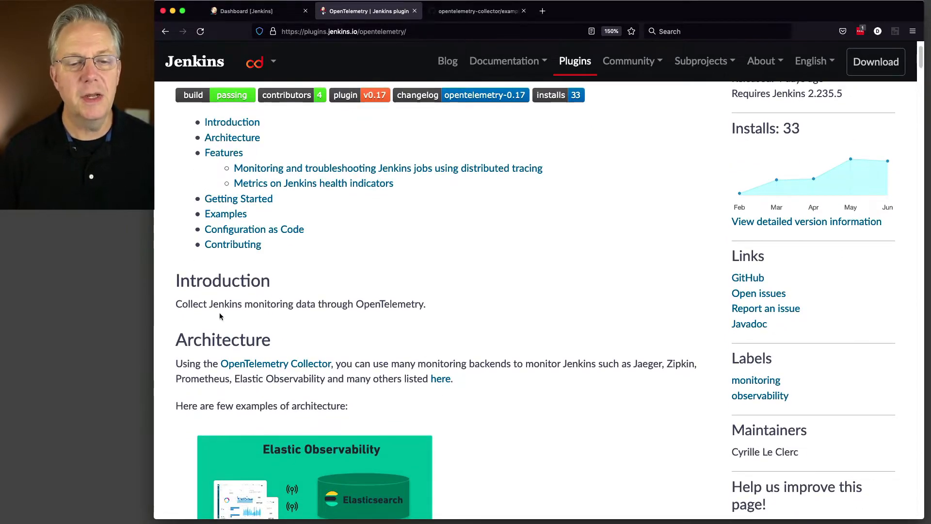
mouse_move(302, 309)
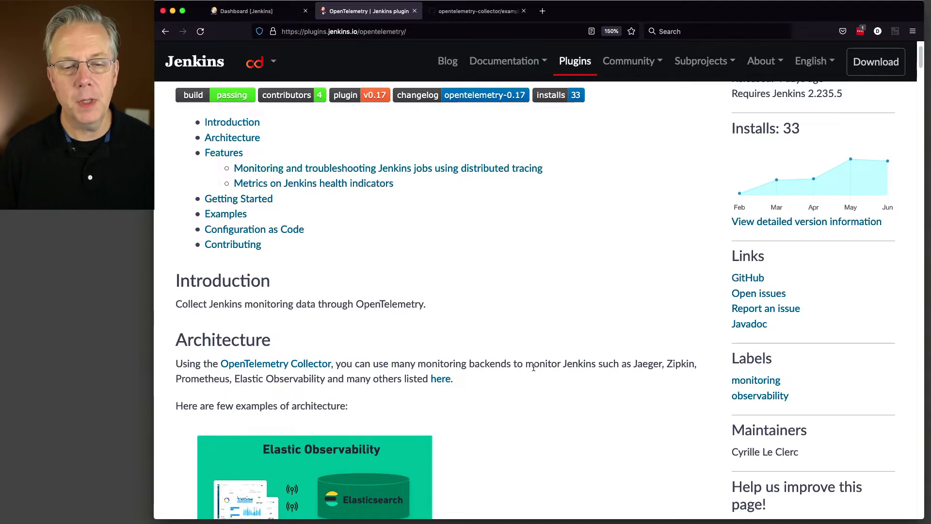
scroll(down, 3)
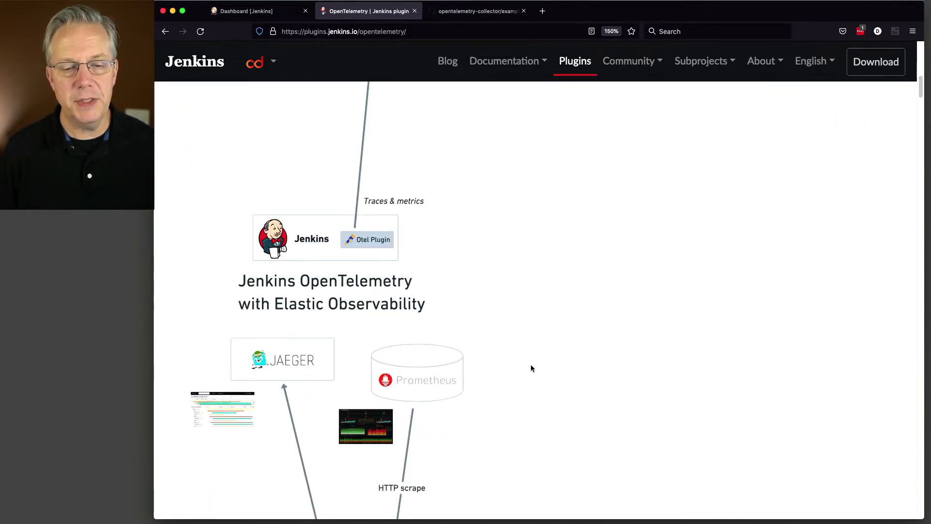
scroll(down, 3)
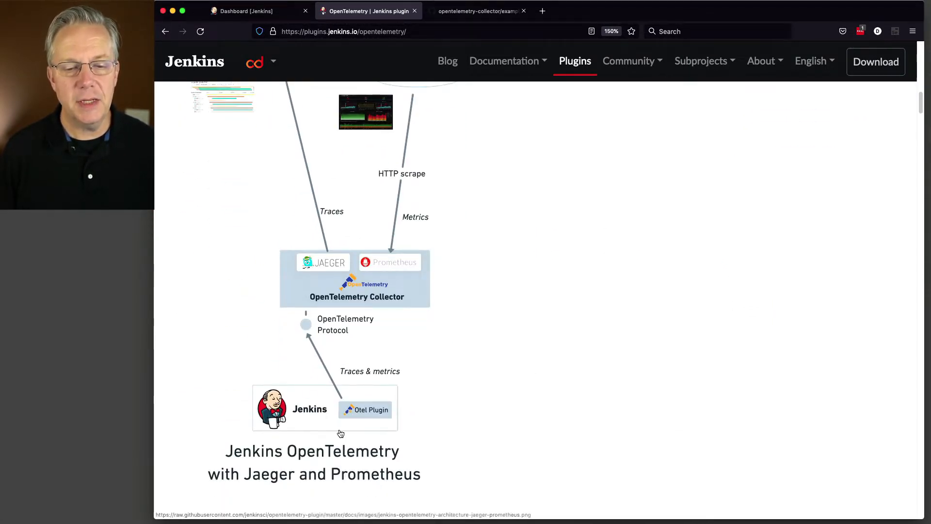
mouse_move(399, 307)
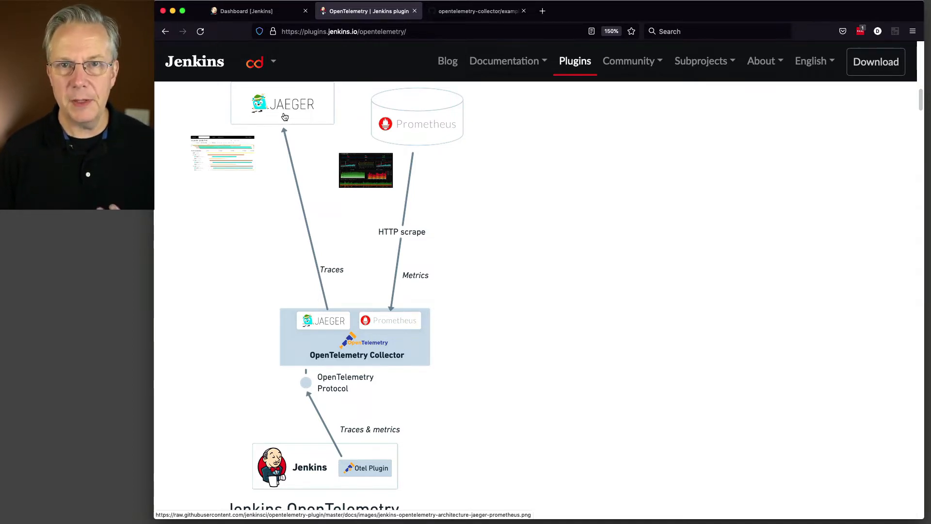
mouse_move(510, 327)
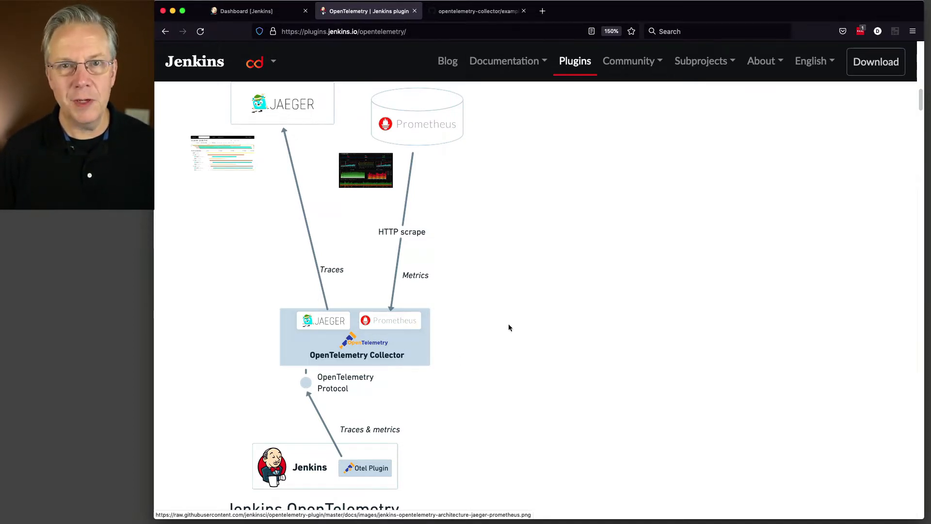
mouse_move(426, 243)
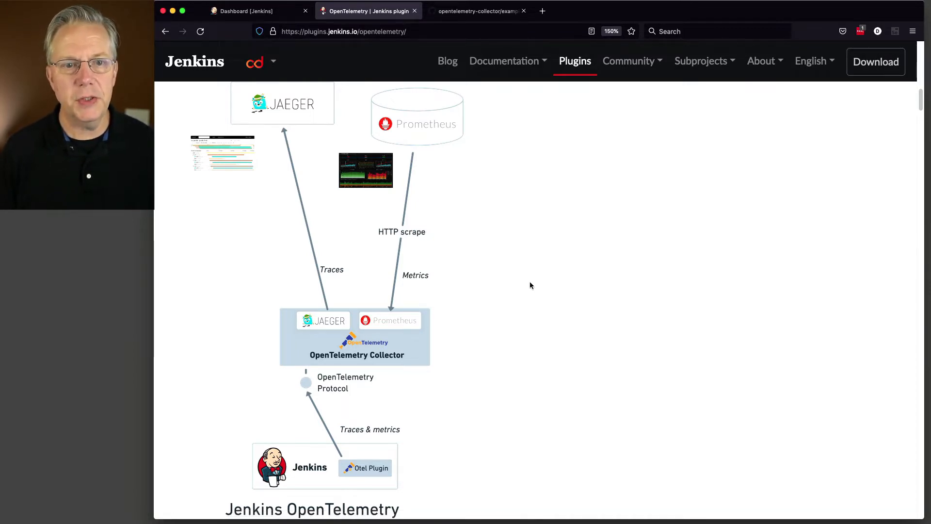
- Open the Available plugins list under Manage Jenkins > Manage Plugins
click(245, 11)
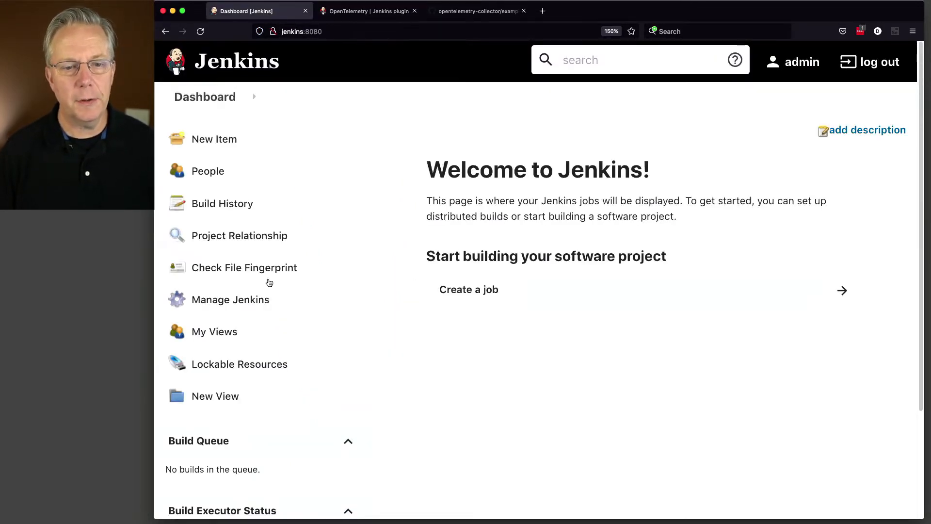
click(230, 299)
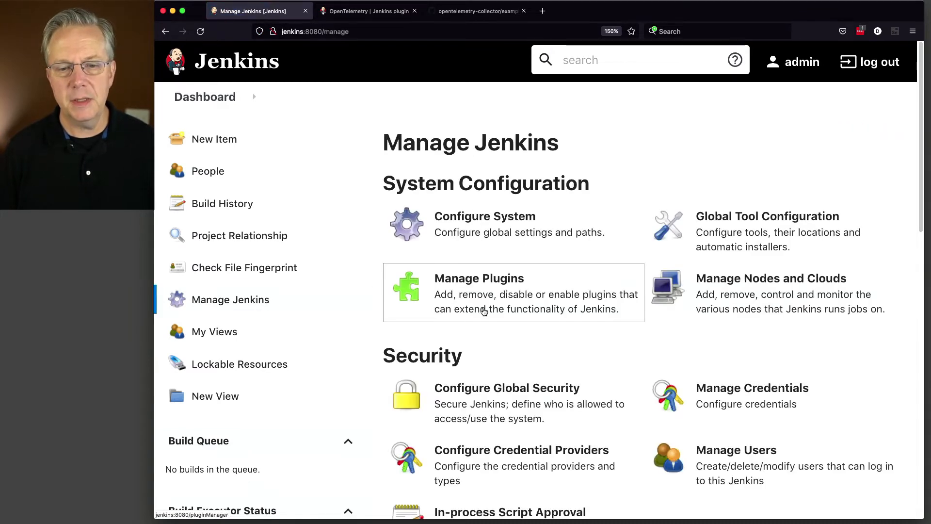
click(479, 278)
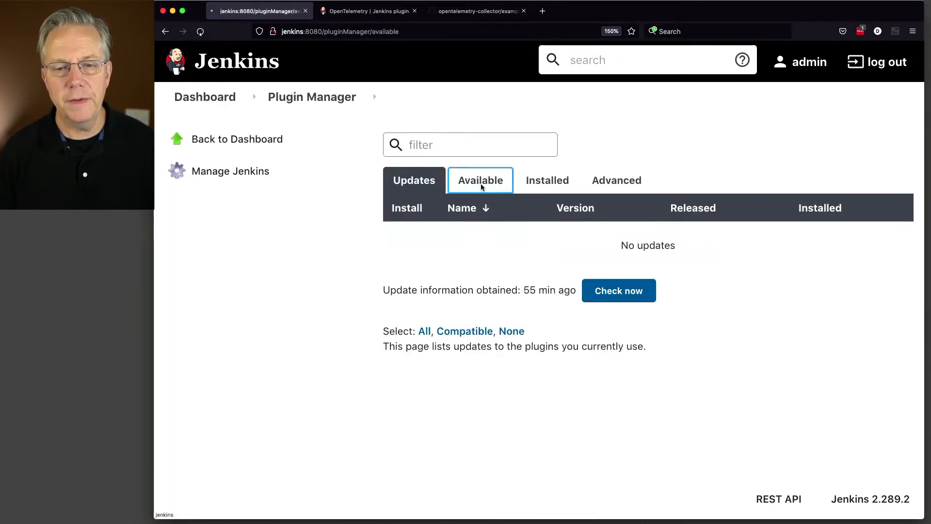
click(481, 180)
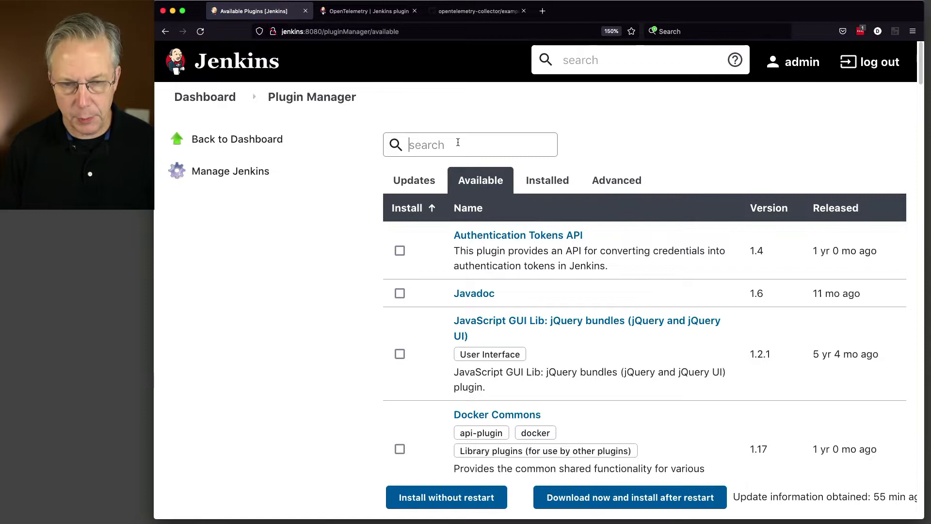
- Search 'opente', download OpenTelemetry for install after restart, and restart Jenkins
text(opente)
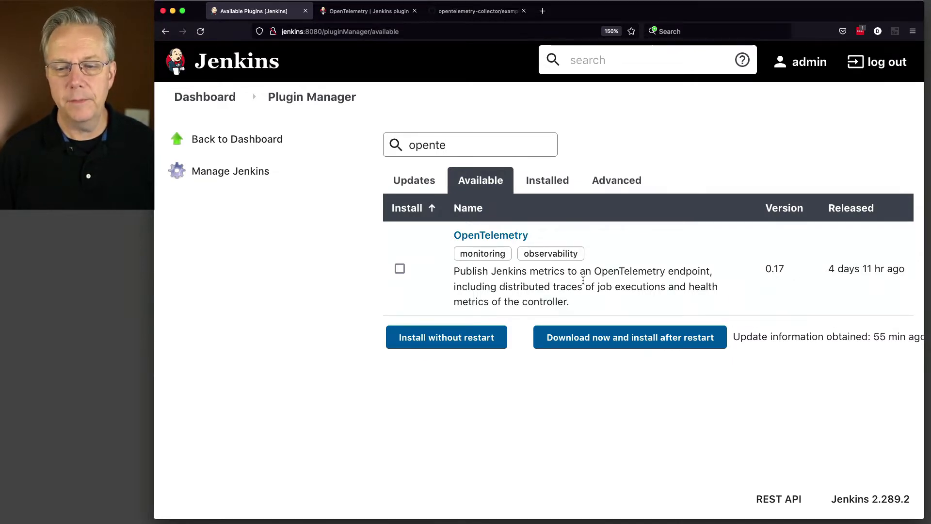
click(399, 269)
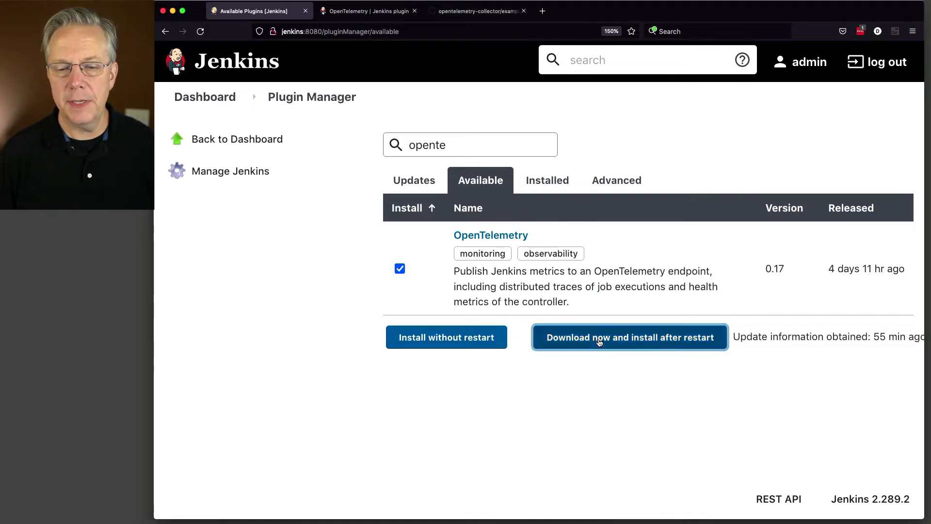
click(630, 337)
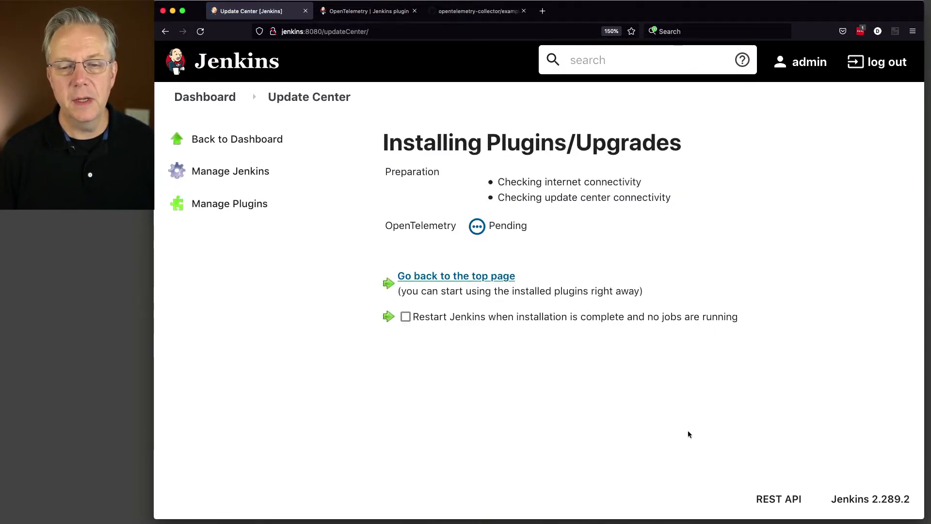
mouse_move(541, 263)
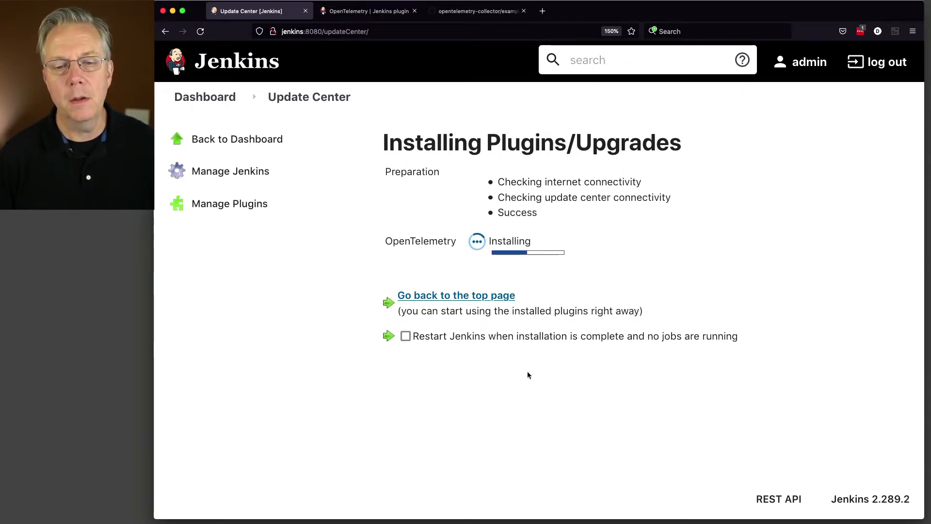
mouse_move(520, 375)
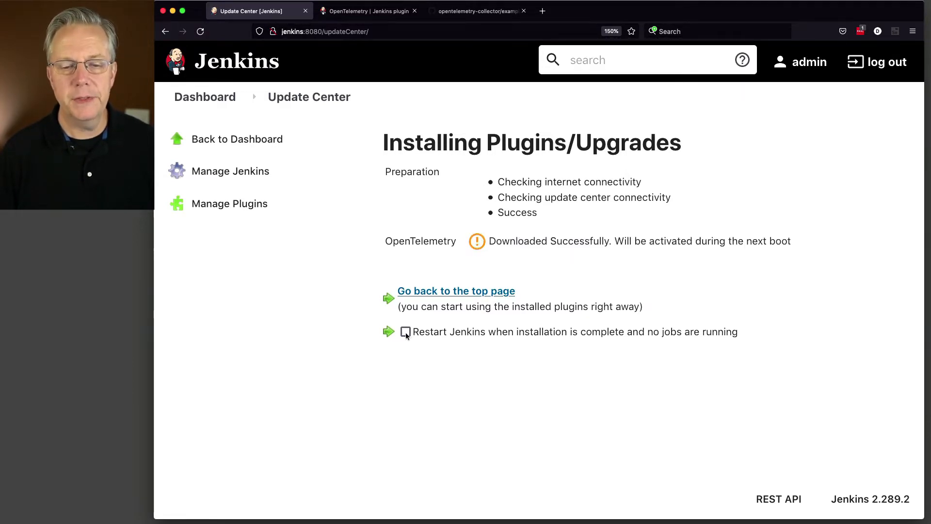
click(405, 332)
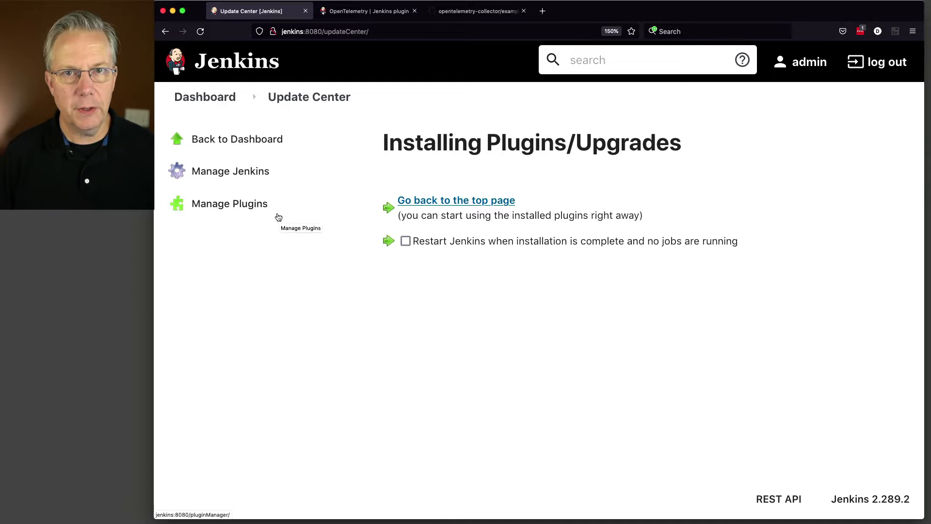
mouse_move(254, 178)
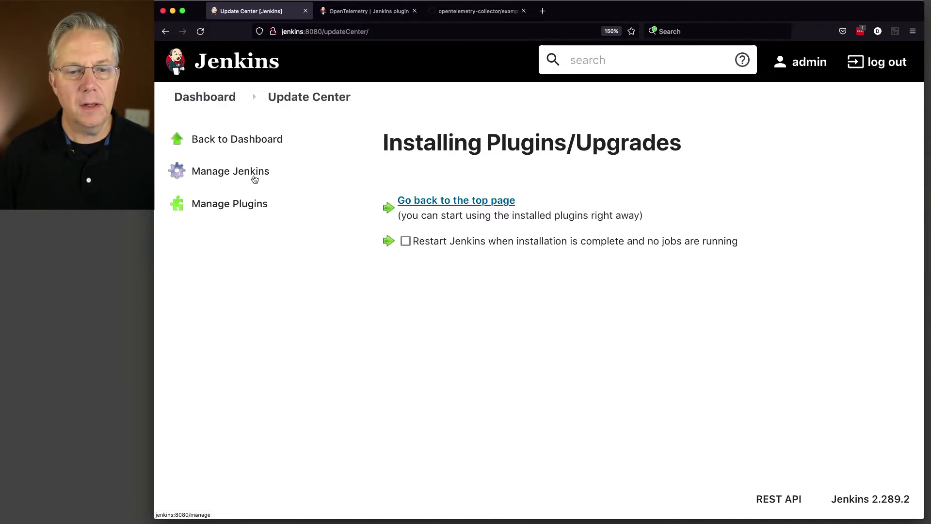
- Open Manage Jenkins > Configure System and scroll to the OpenTelemetry section
click(230, 171)
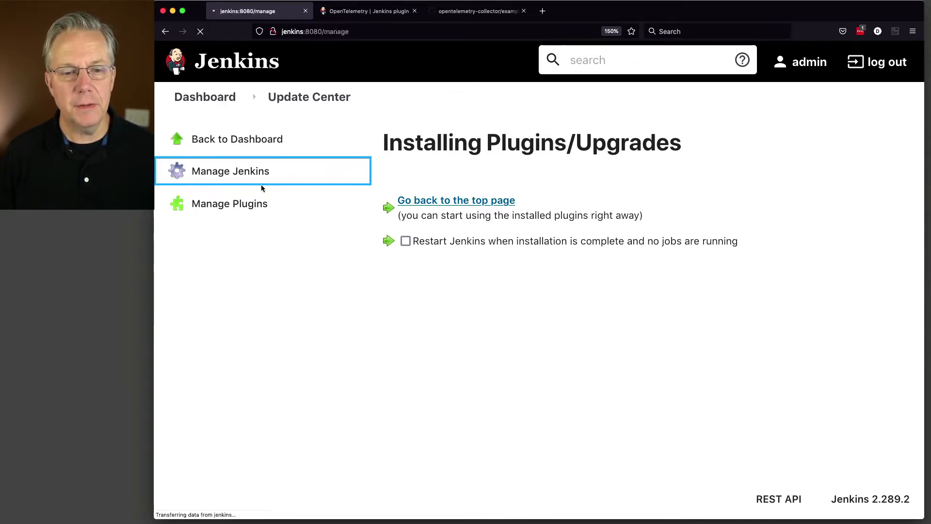
click(231, 171)
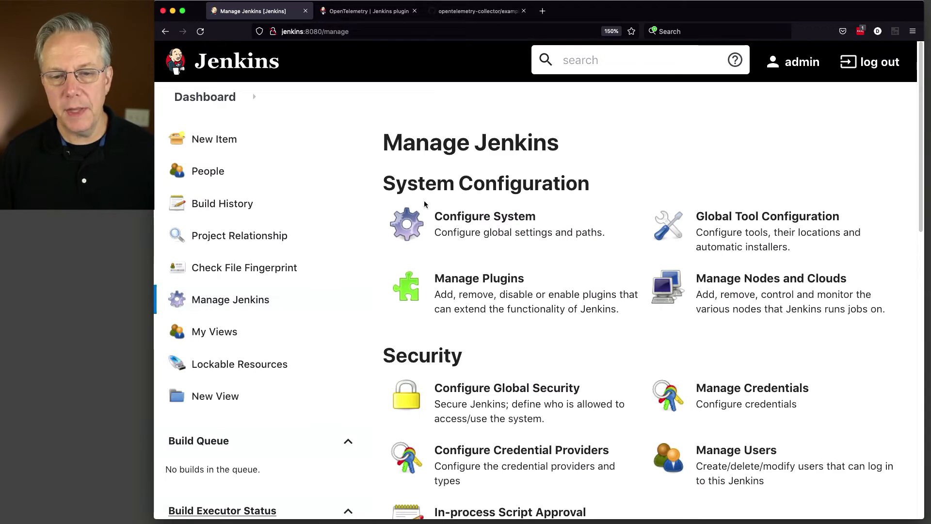
click(484, 217)
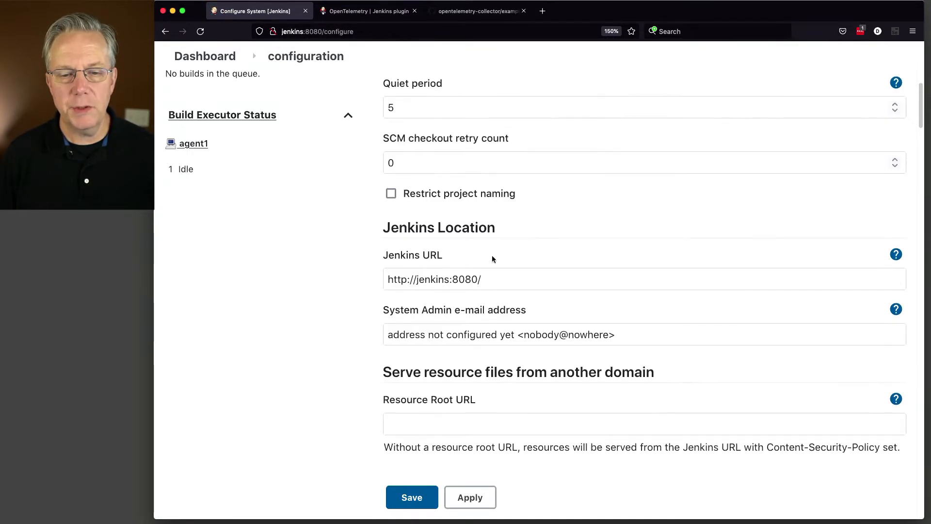
scroll(down, 3)
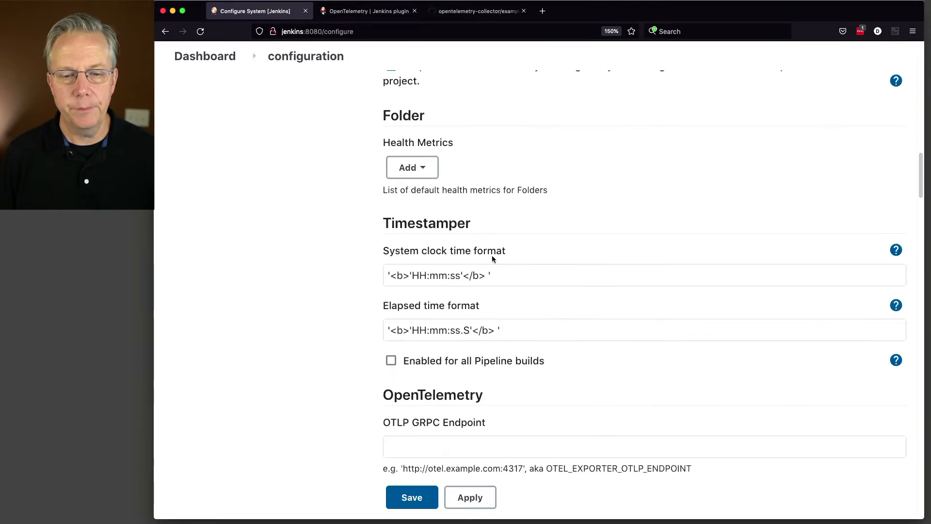
scroll(down, 3)
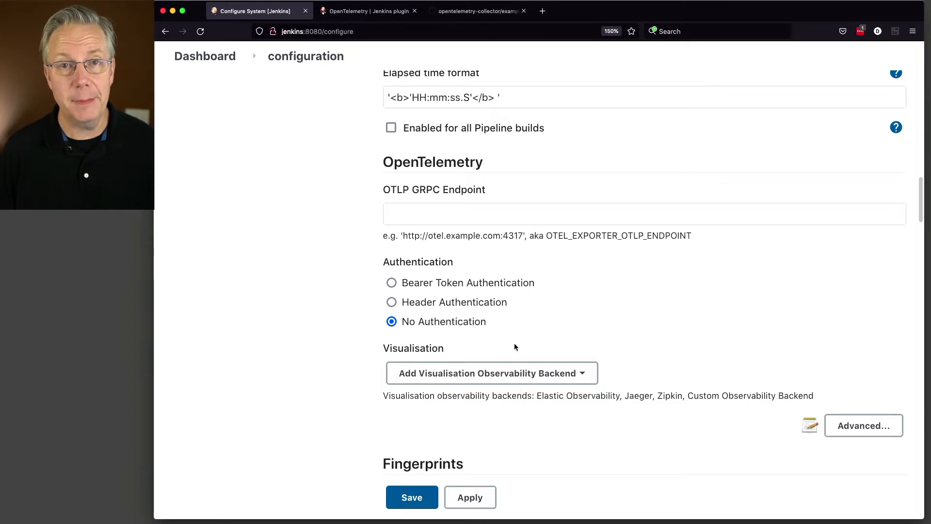
scroll(down, 3)
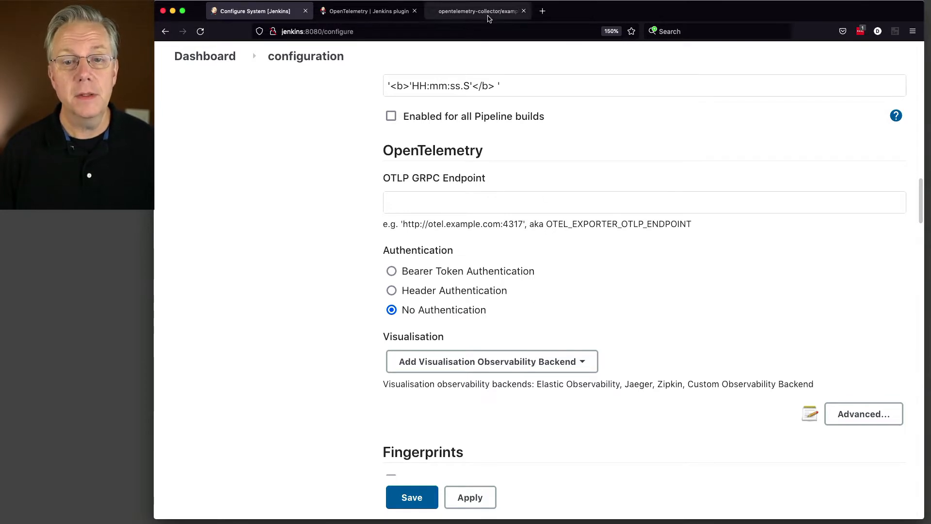
- Scroll the opentelemetry-collector examples/demo README to the Jaeger, Zipkin and Prometheus backend list
click(482, 11)
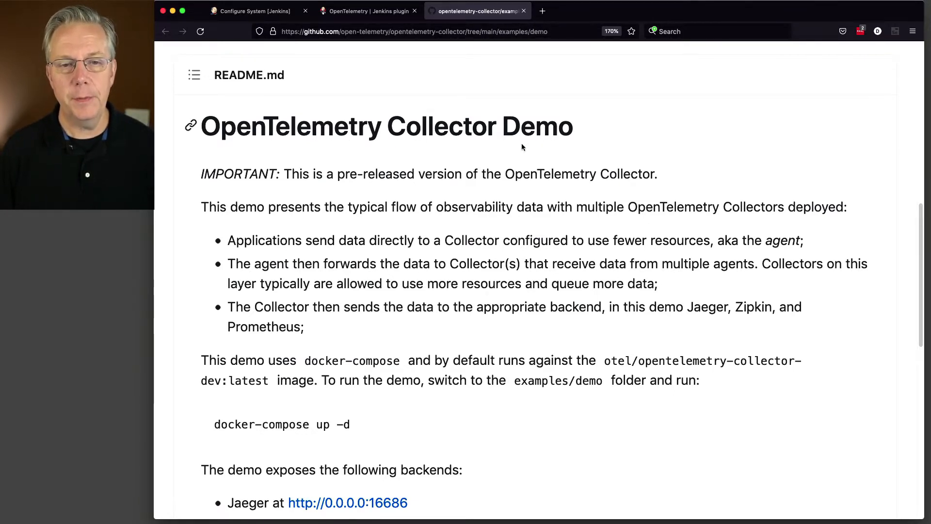
mouse_move(497, 351)
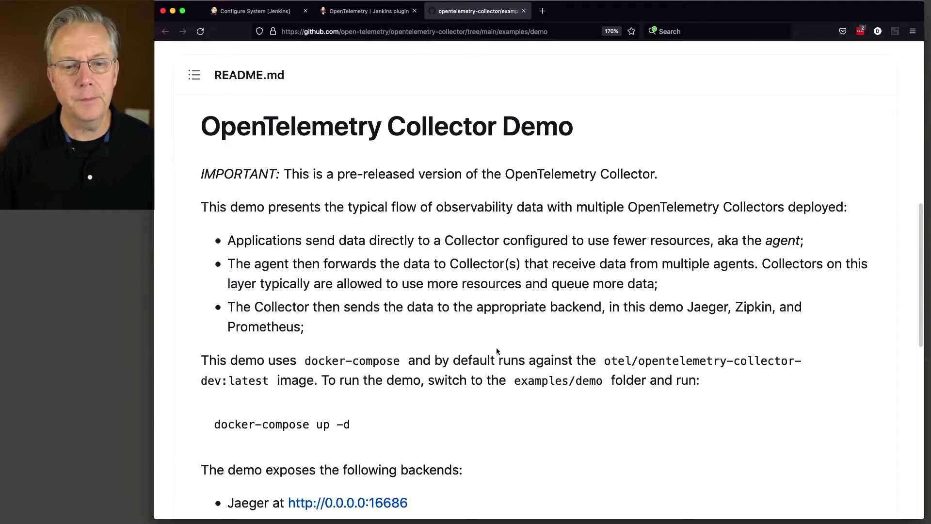
scroll(down, 3)
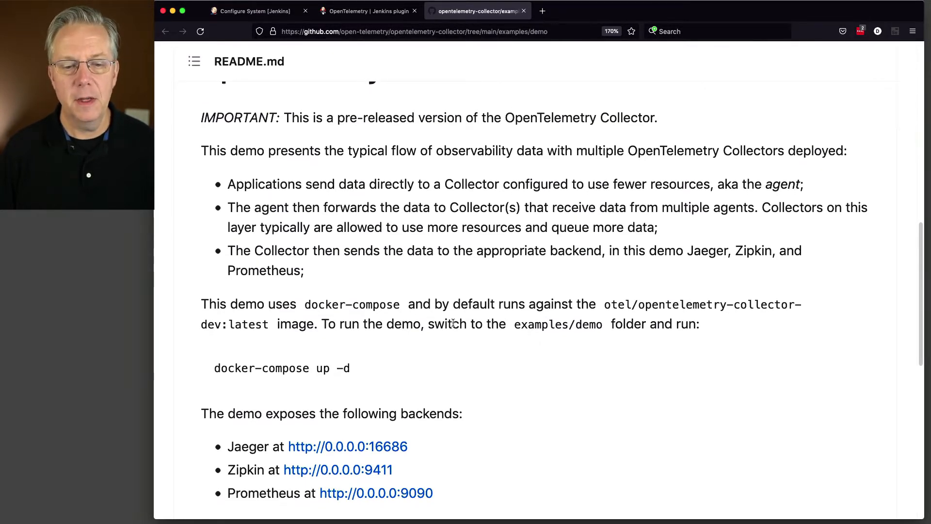
scroll(down, 3)
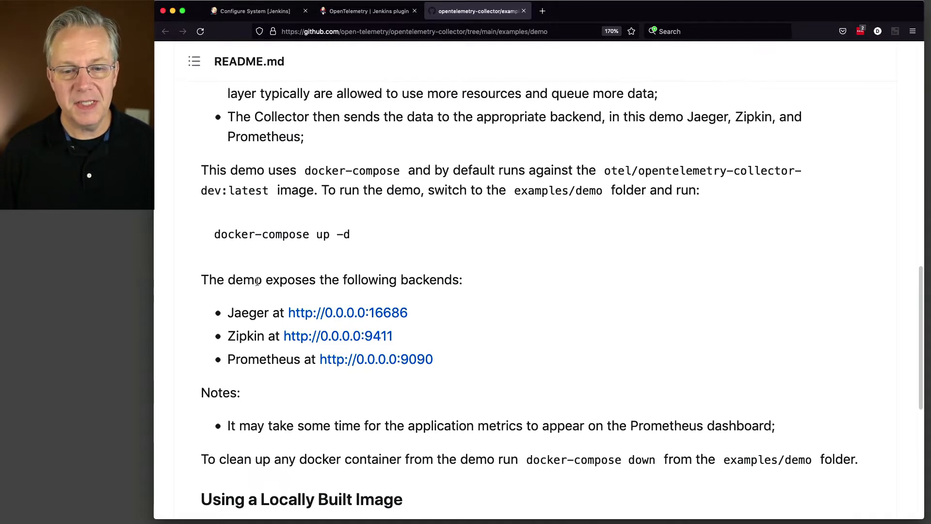
mouse_move(244, 313)
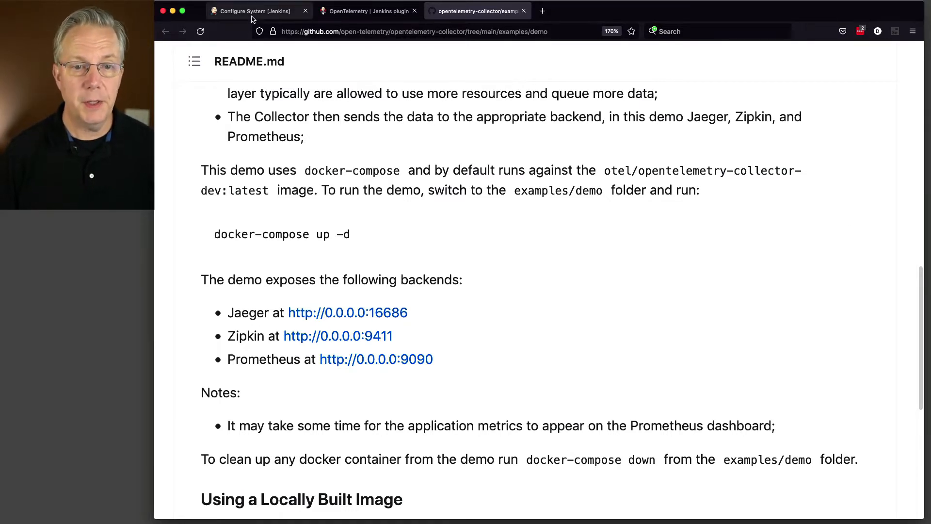
- Return to Configure System and select port 4317 in the OTLP GRPC Endpoint example
click(252, 11)
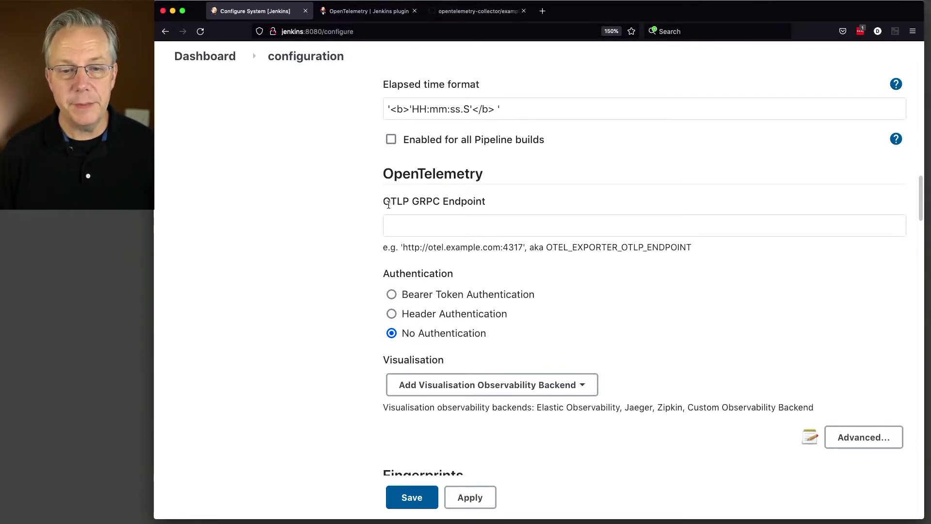
mouse_move(456, 210)
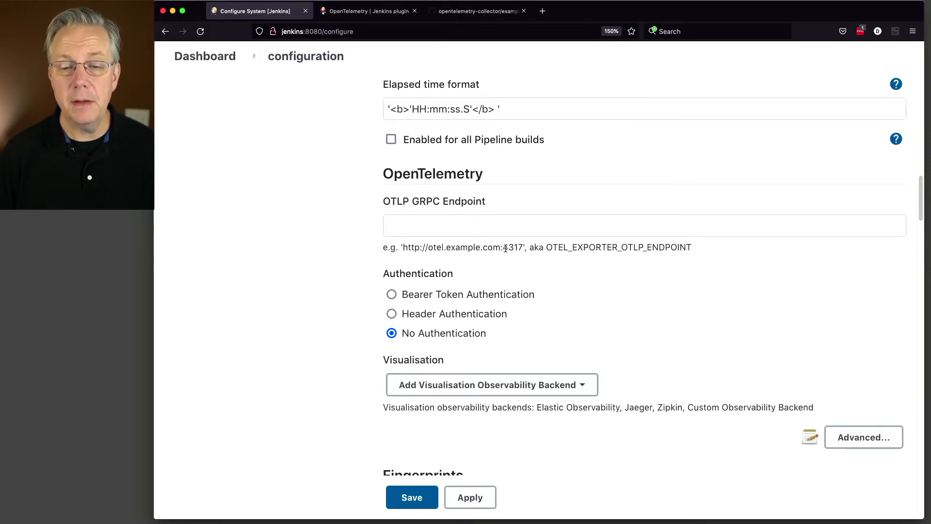
double_click(513, 247)
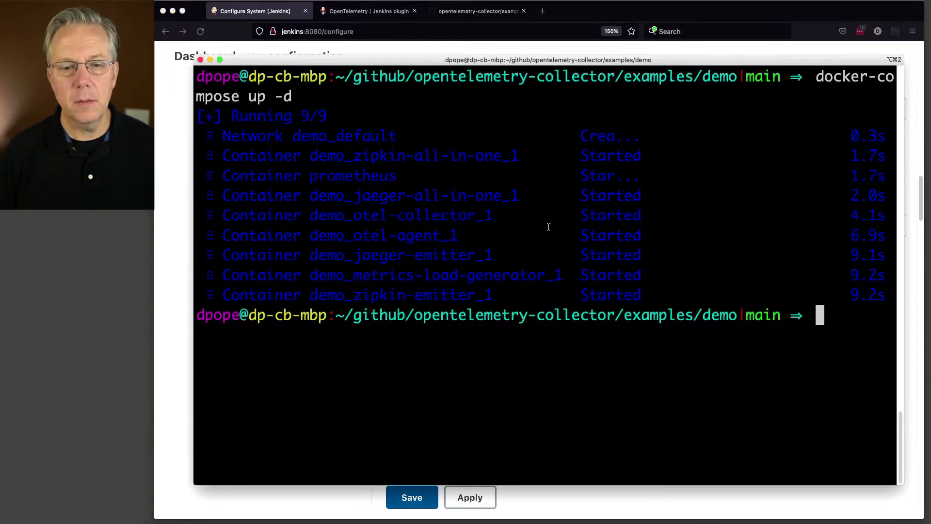
mouse_move(543, 216)
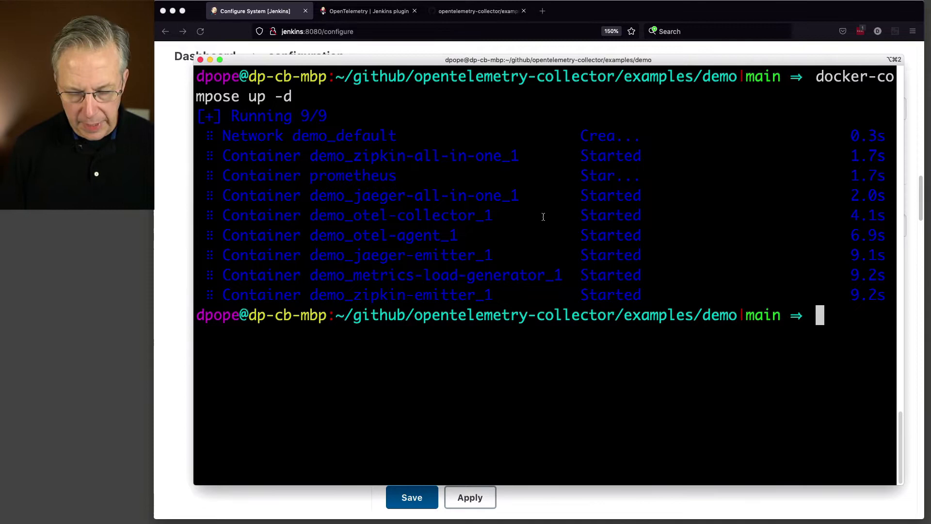
text(docker)
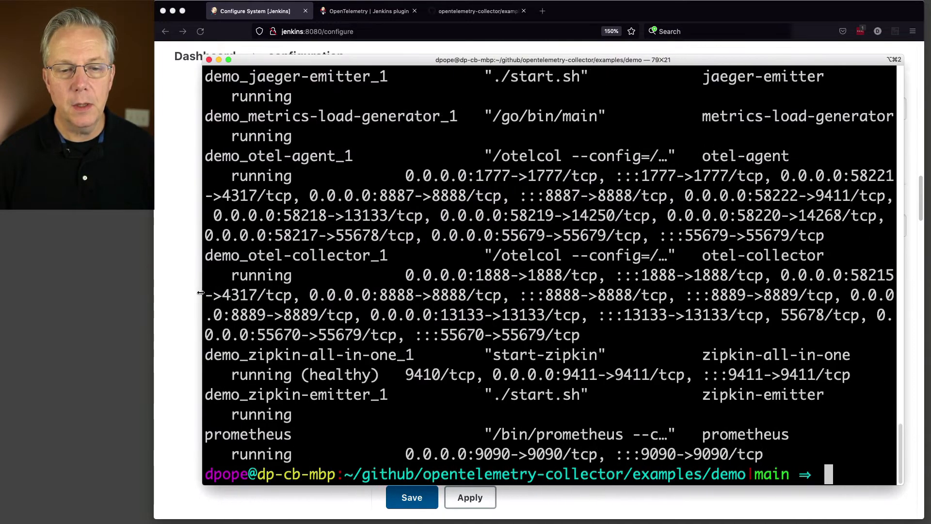
double_click(213, 295)
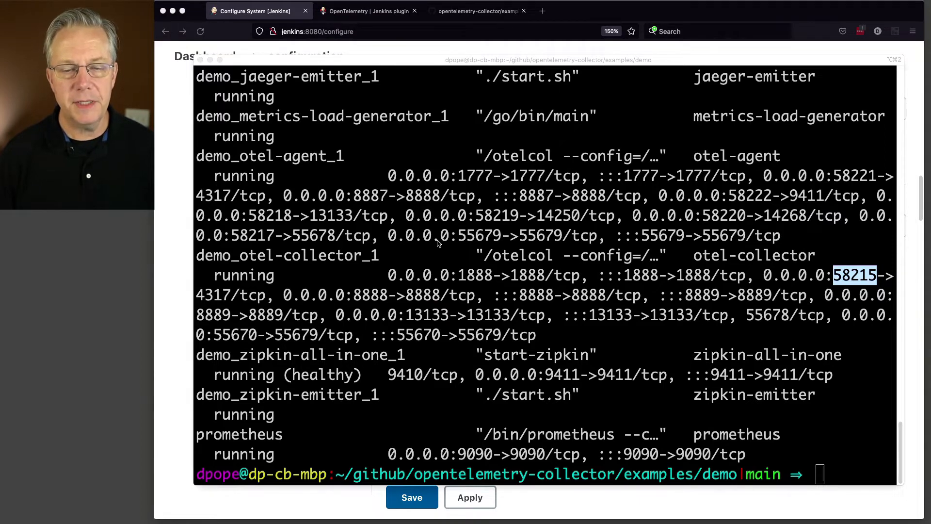
click(250, 11)
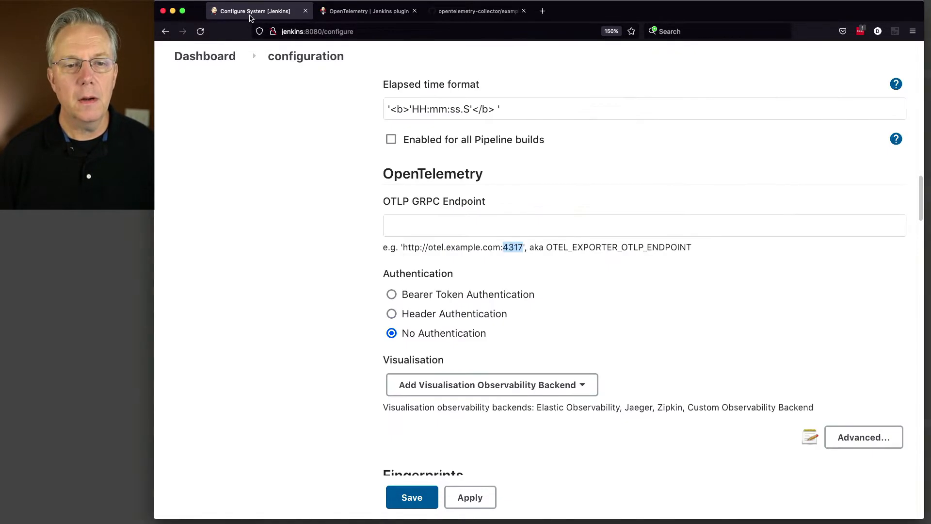
text(http://192.168.1.19:57186)
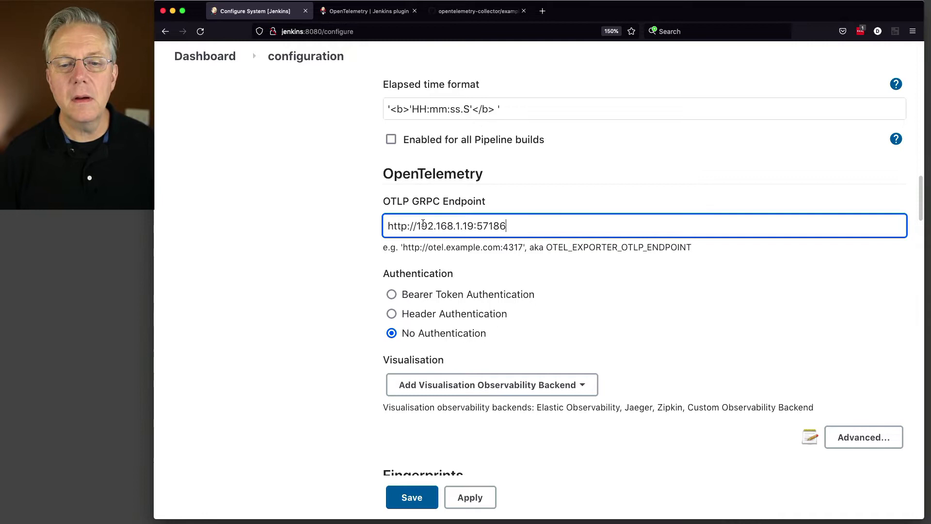
key(Backspace)
text(8215-)
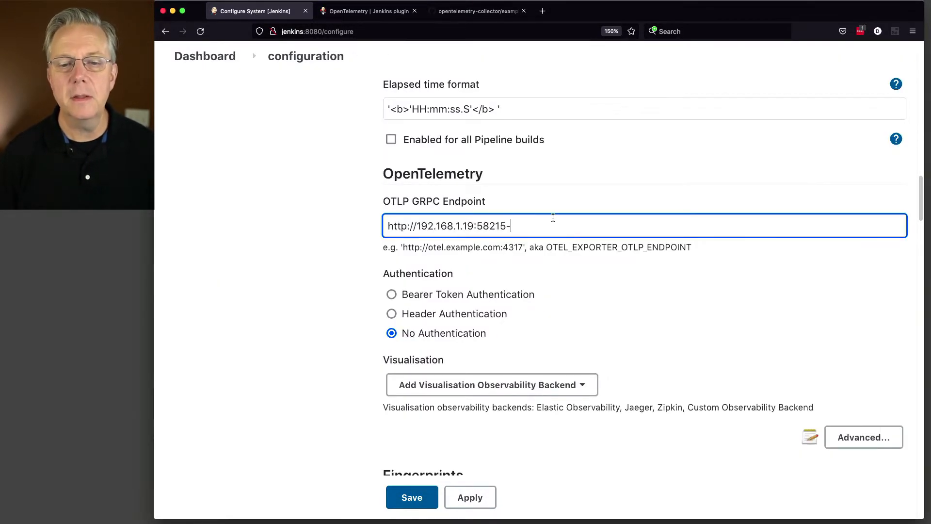
key(Backspace)
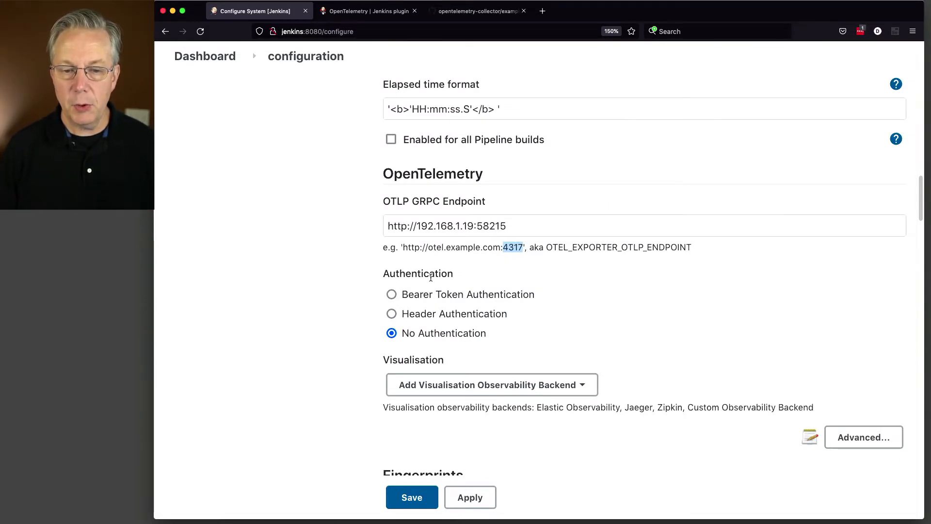
mouse_move(440, 333)
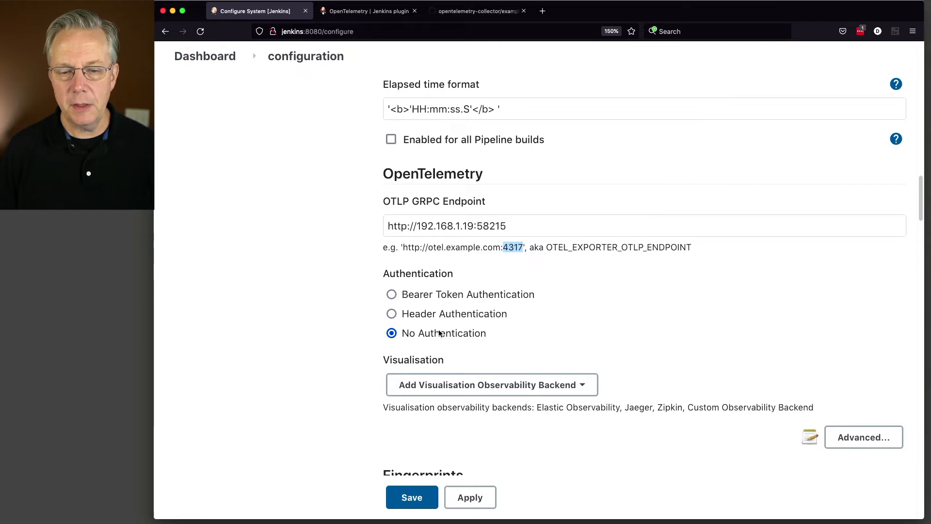
- Add Jaeger as a visualisation observability backend in the OpenTelemetry section
scroll(down, 3)
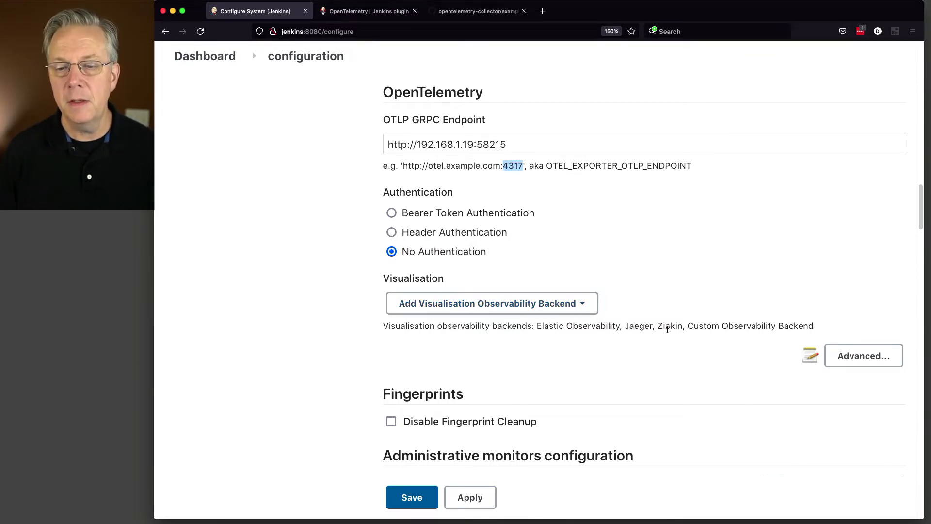
scroll(down, 3)
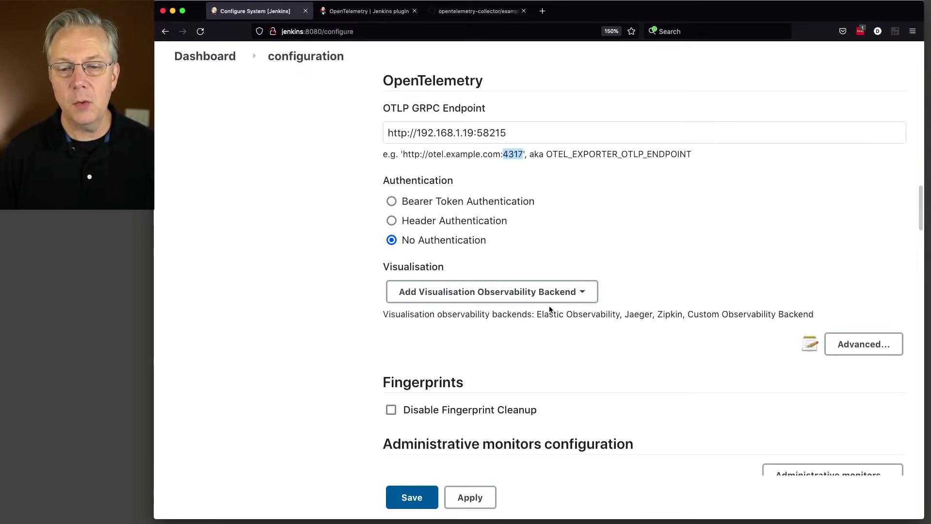
mouse_move(591, 304)
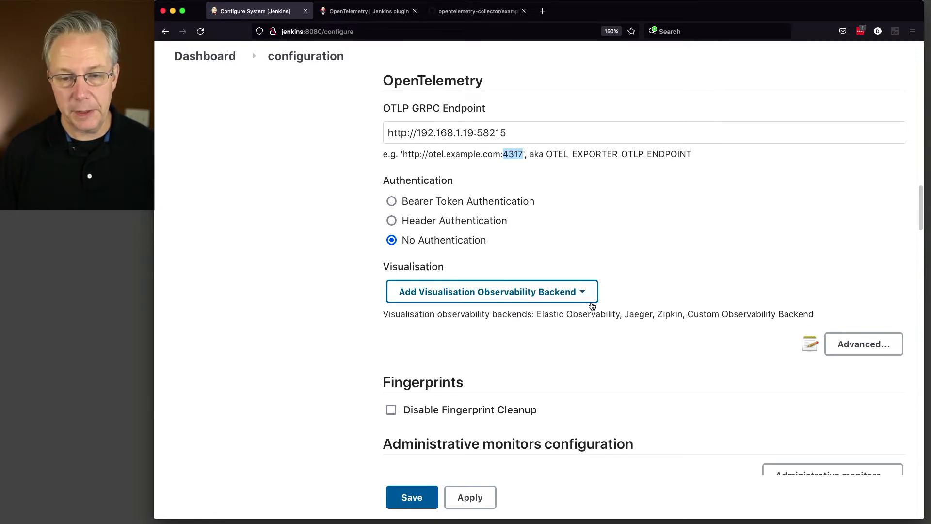
click(492, 291)
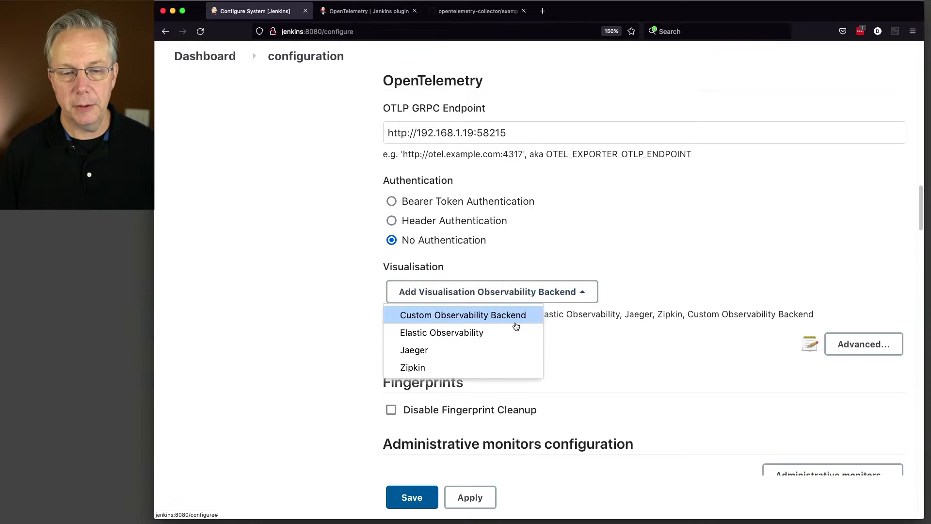
click(414, 351)
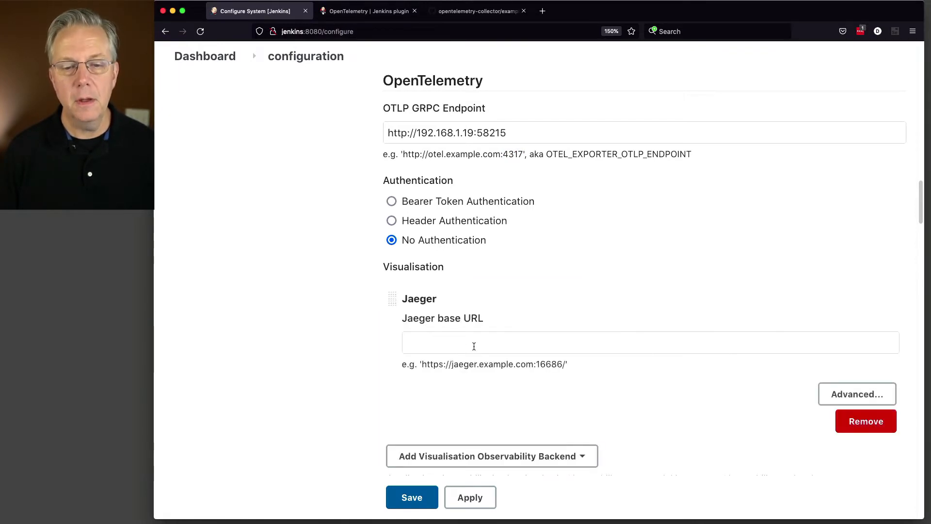
mouse_move(543, 338)
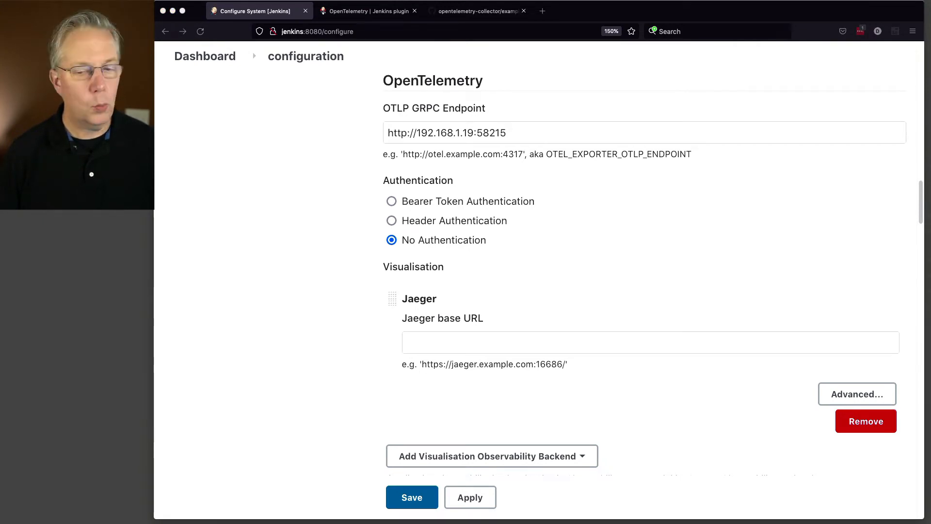
triple_click(488, 132)
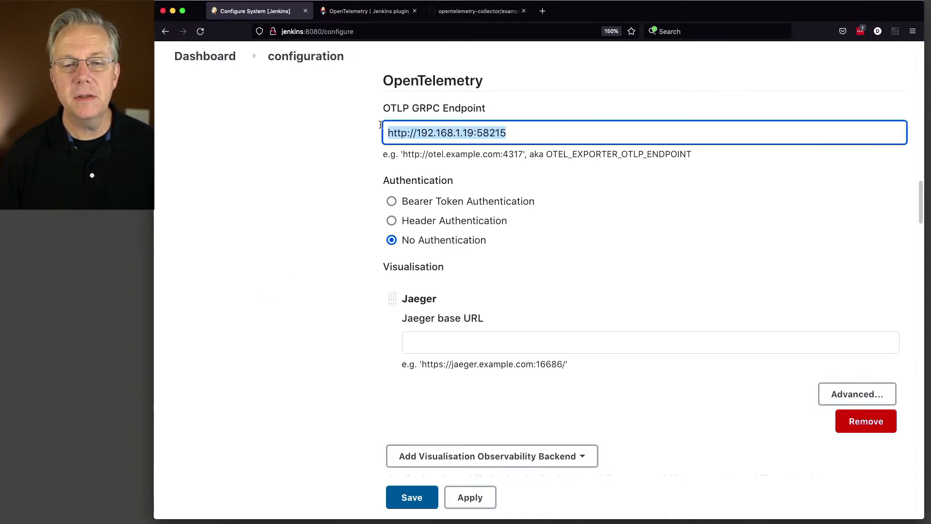
text(http://192.168.1.19:58215)
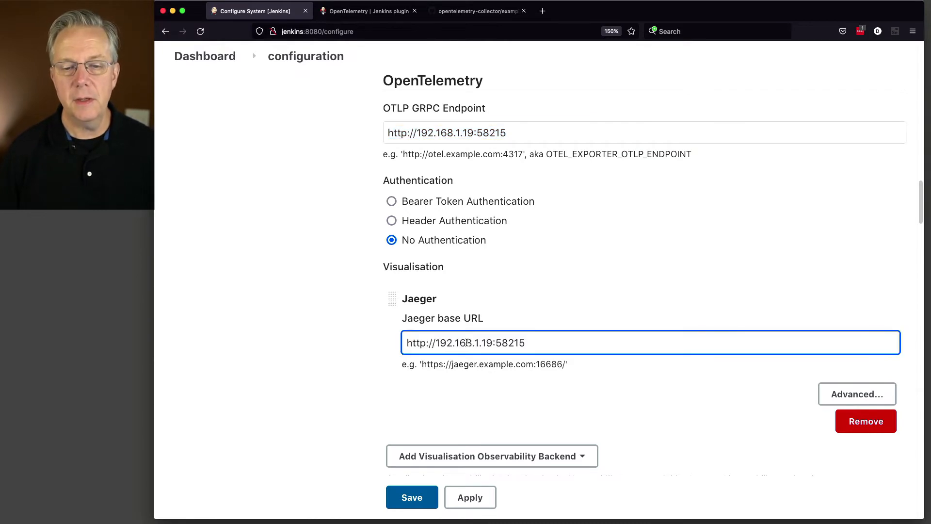
key(Backspace)
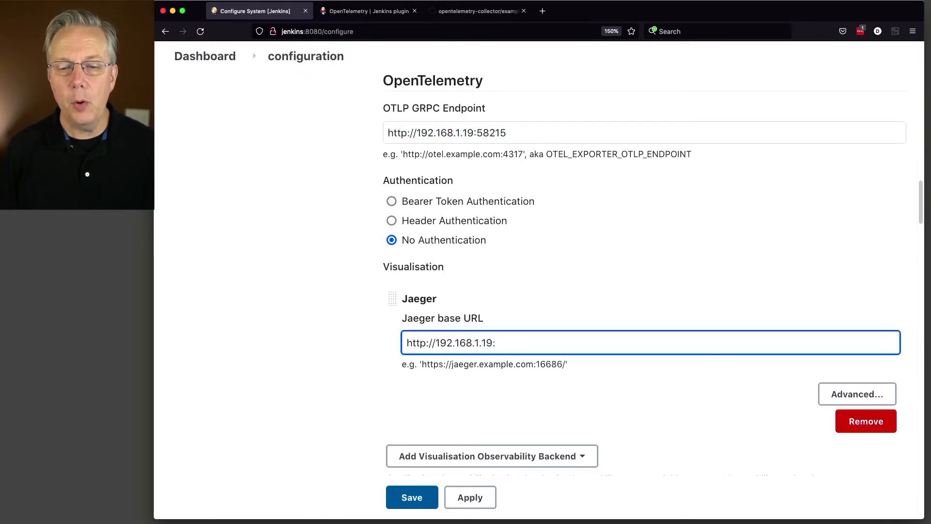
text(16686/)
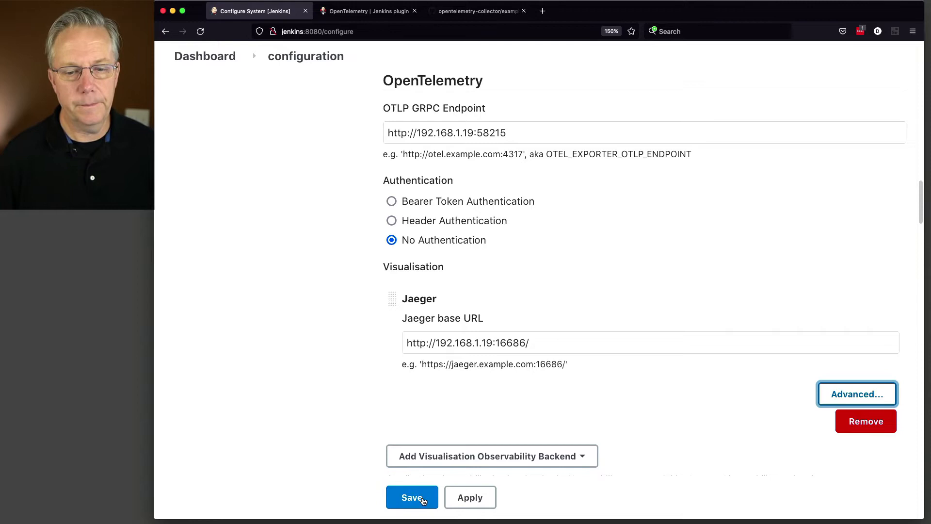
click(411, 497)
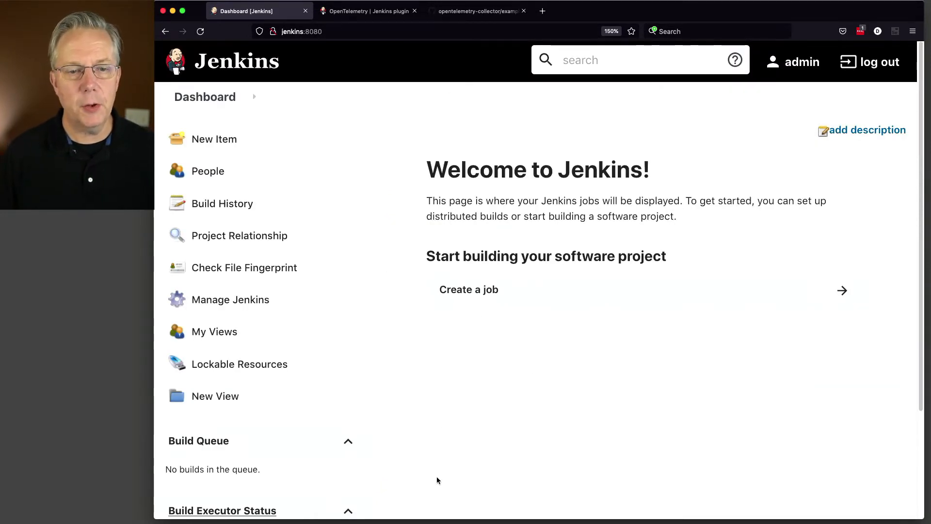
- Create Pipeline job 'test' using the sample Maven pipeline script, and save it
click(214, 139)
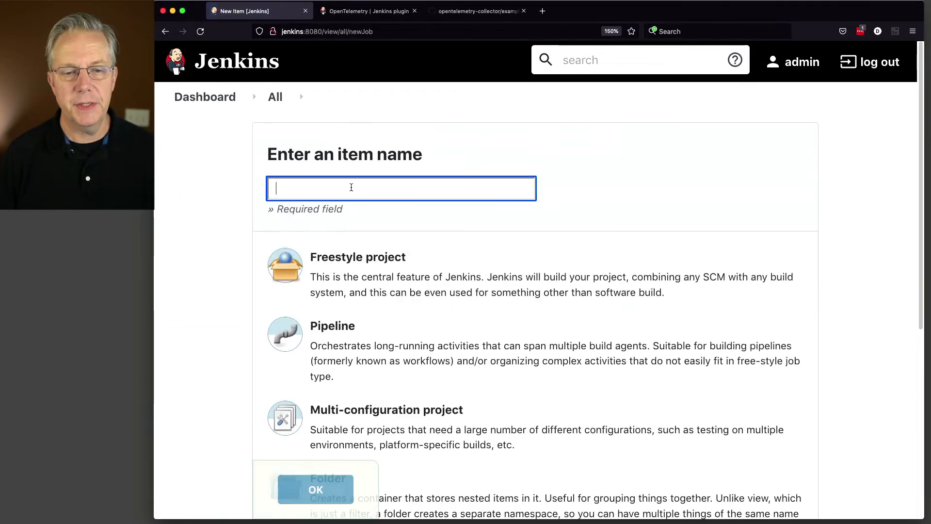
text(test)
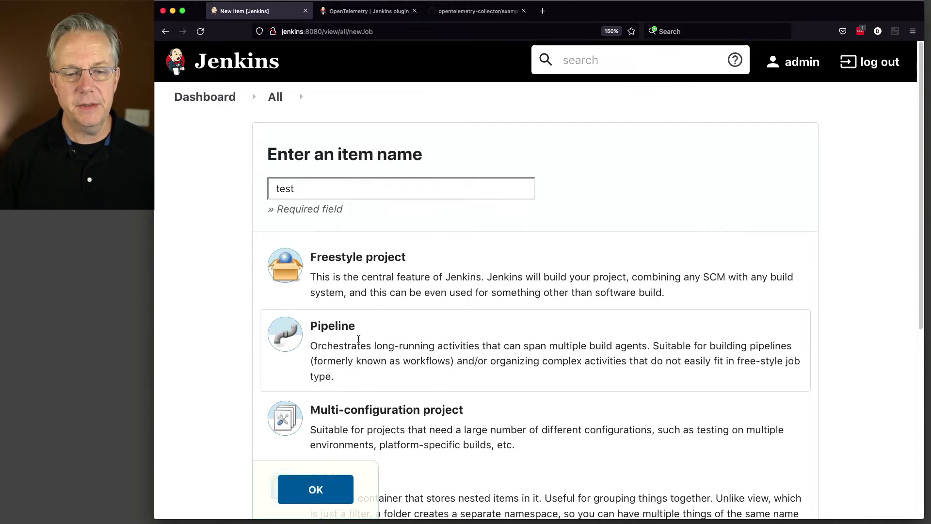
click(316, 490)
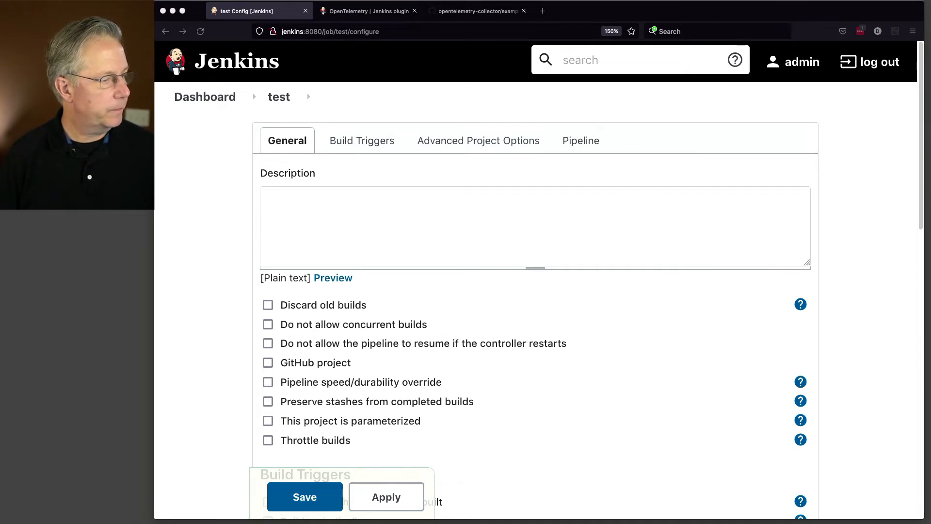
click(362, 141)
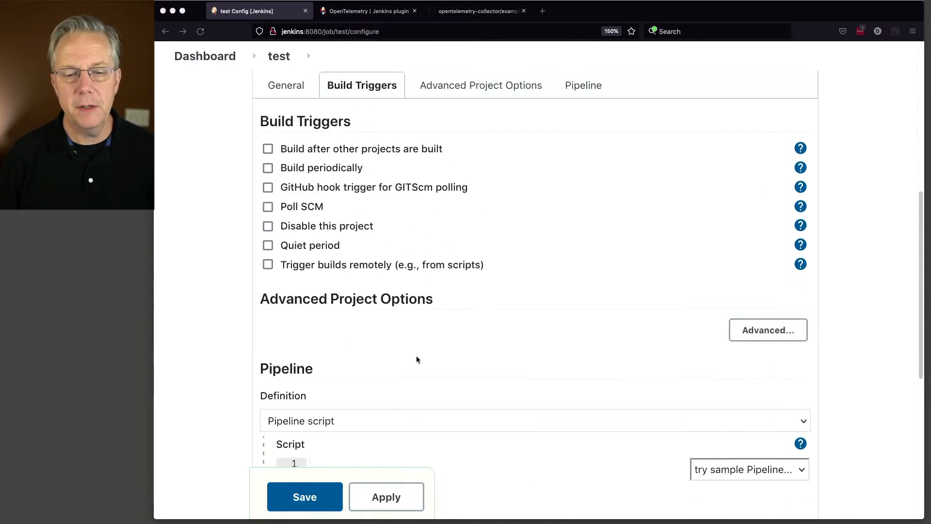
click(480, 84)
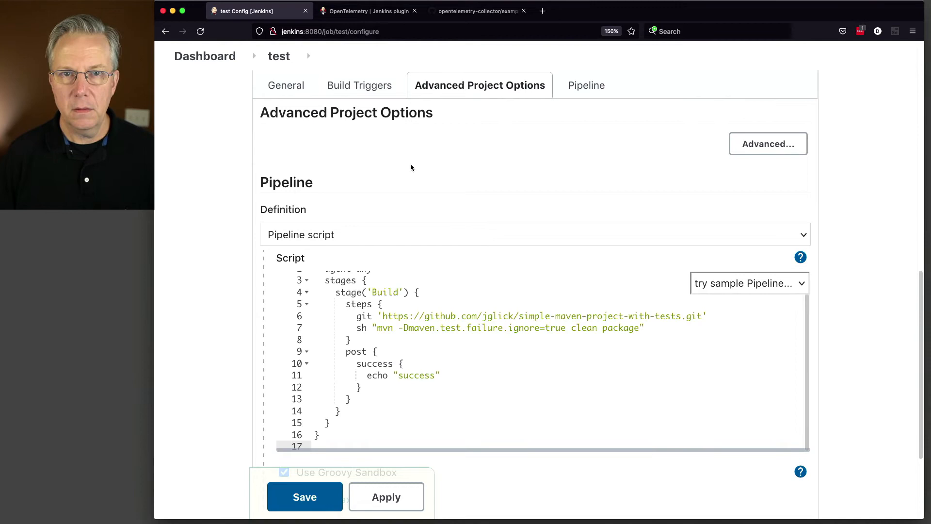
scroll(down, 3)
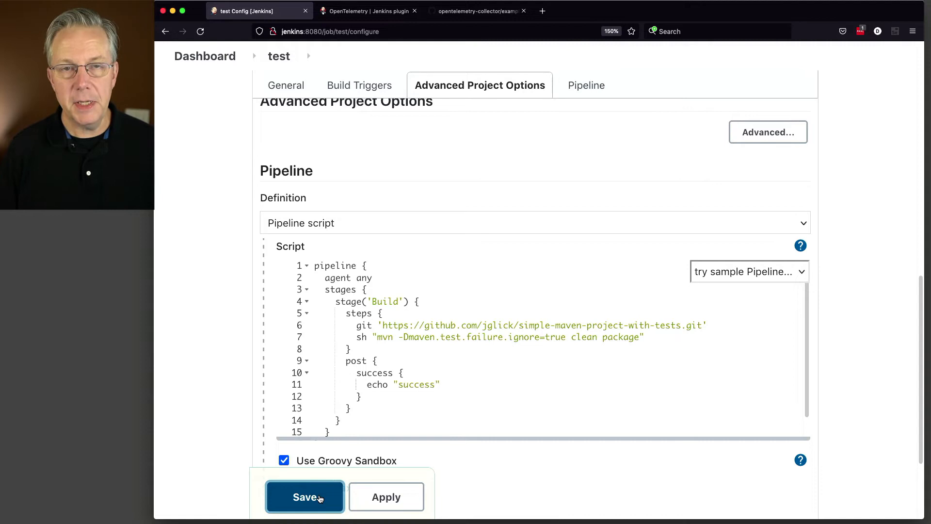
click(305, 497)
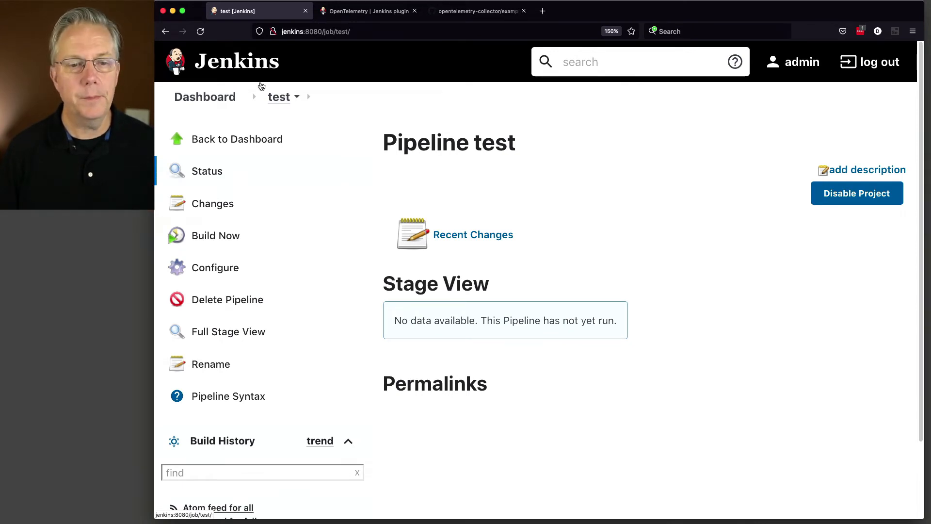
mouse_move(220, 239)
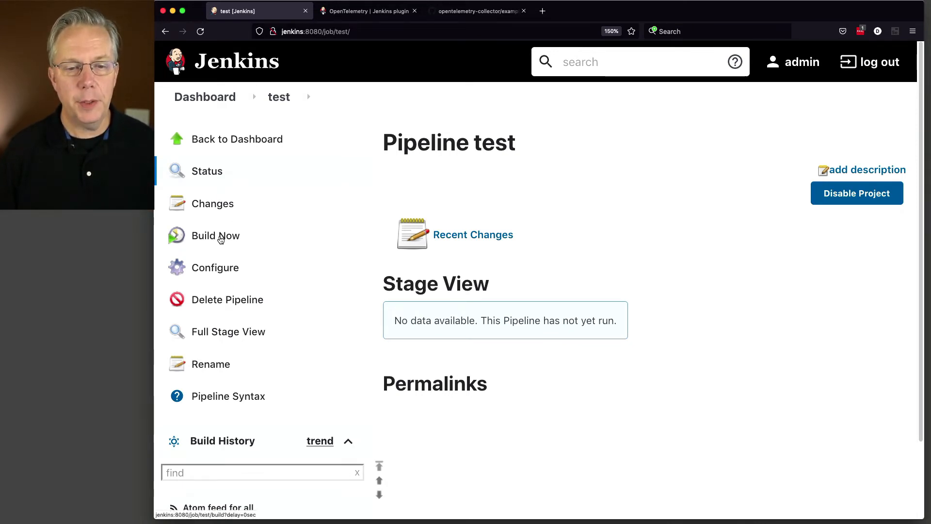
- Build the test pipeline, follow build #1 to SUCCESS, and show its Full Log
click(216, 236)
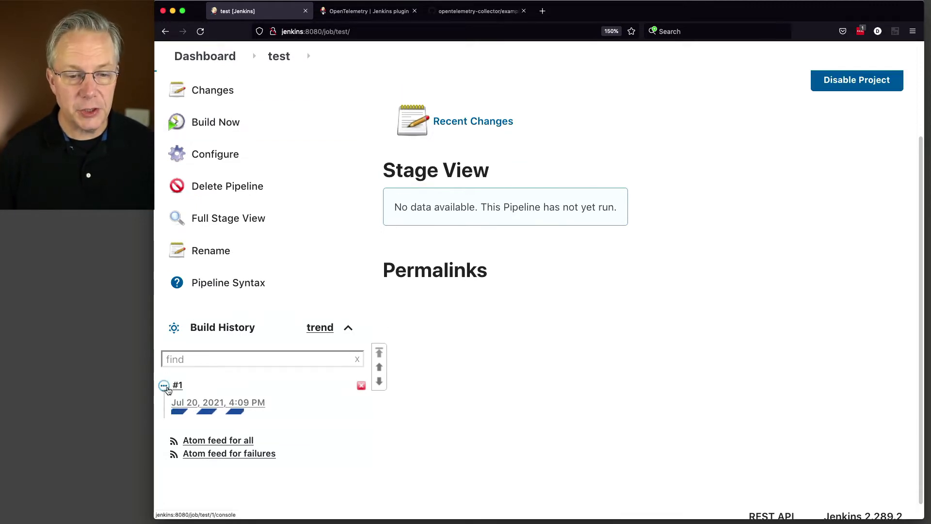
click(177, 385)
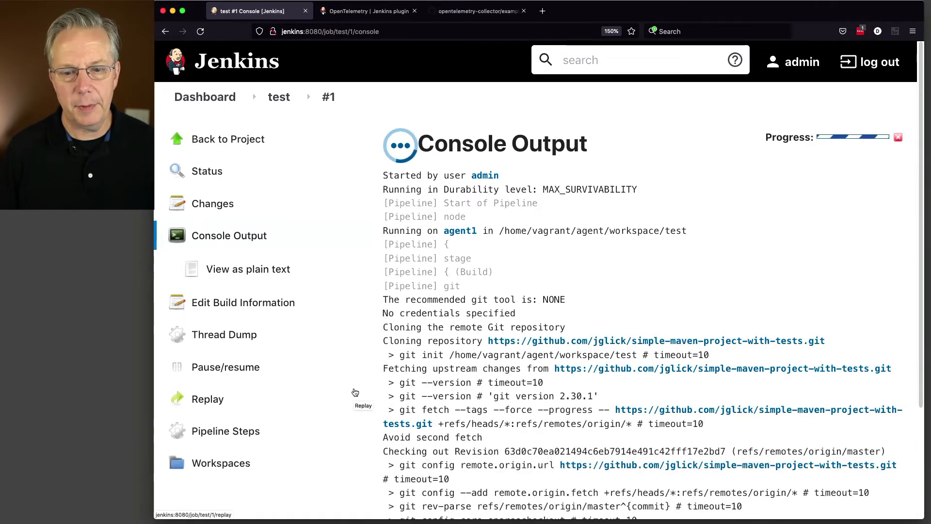
scroll(down, 3)
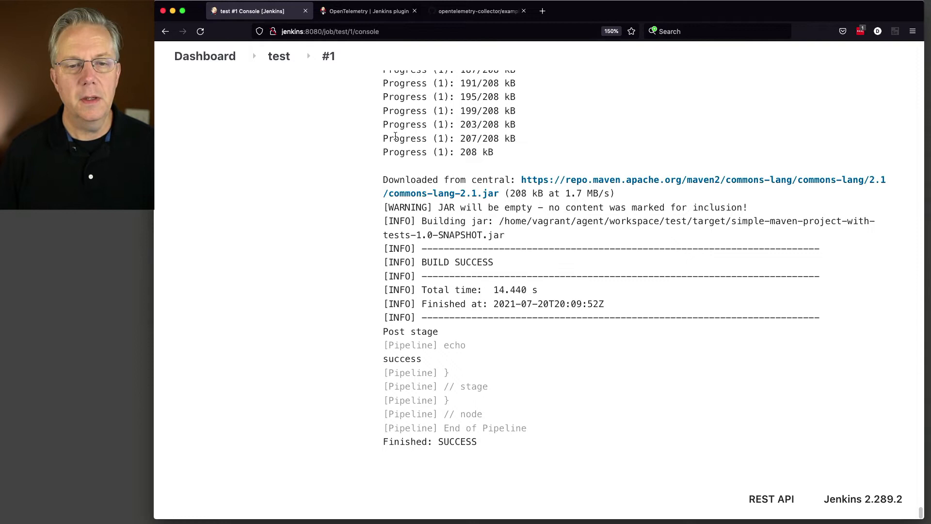
click(205, 56)
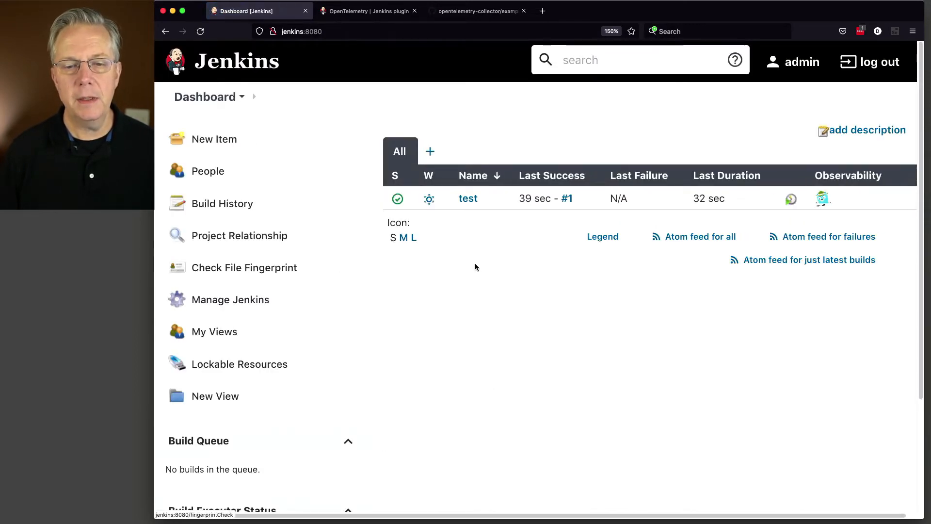
scroll(down, 3)
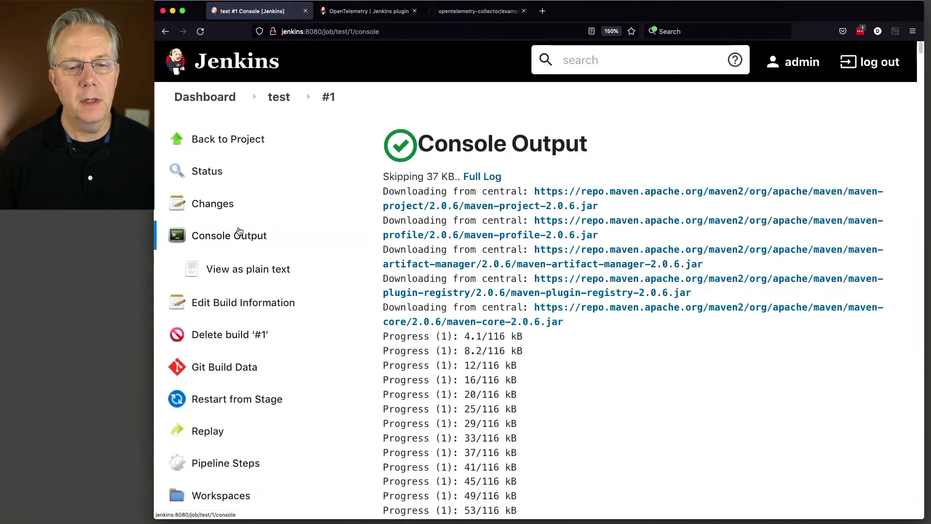
mouse_move(532, 266)
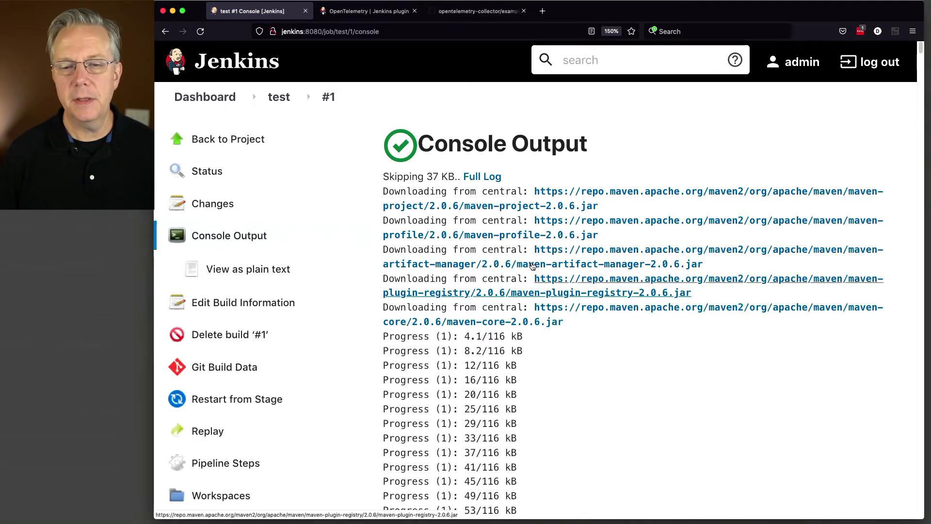
click(483, 176)
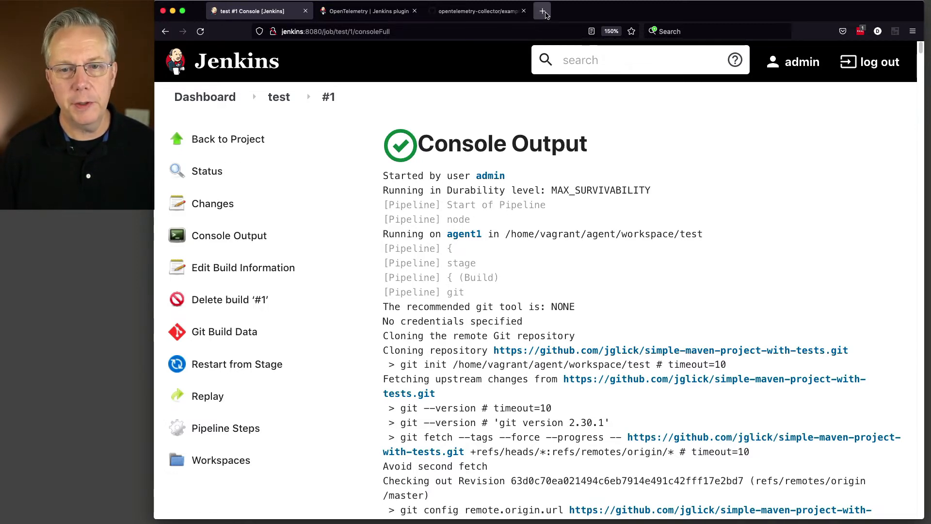
- Open Jaeger at localhost:16686 and find traces for the 'jenkins' service
click(543, 11)
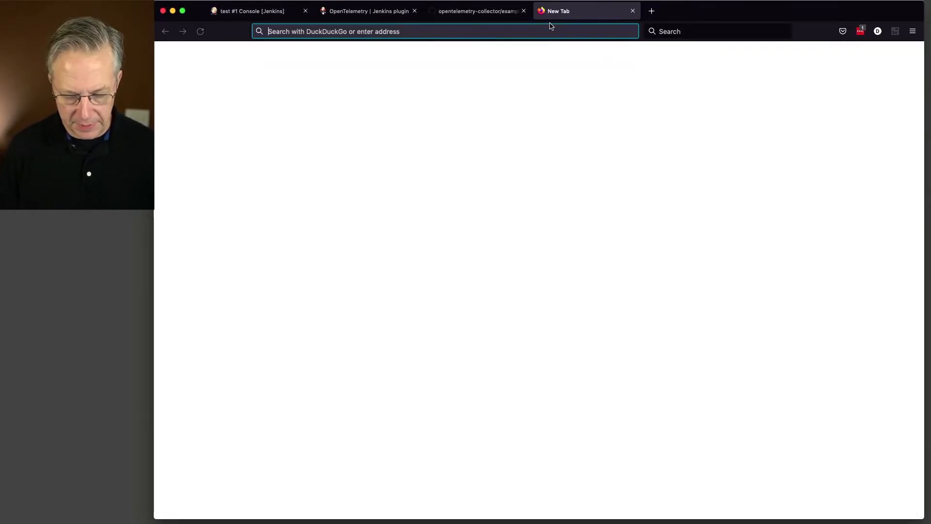
text(localhost:16686/search)
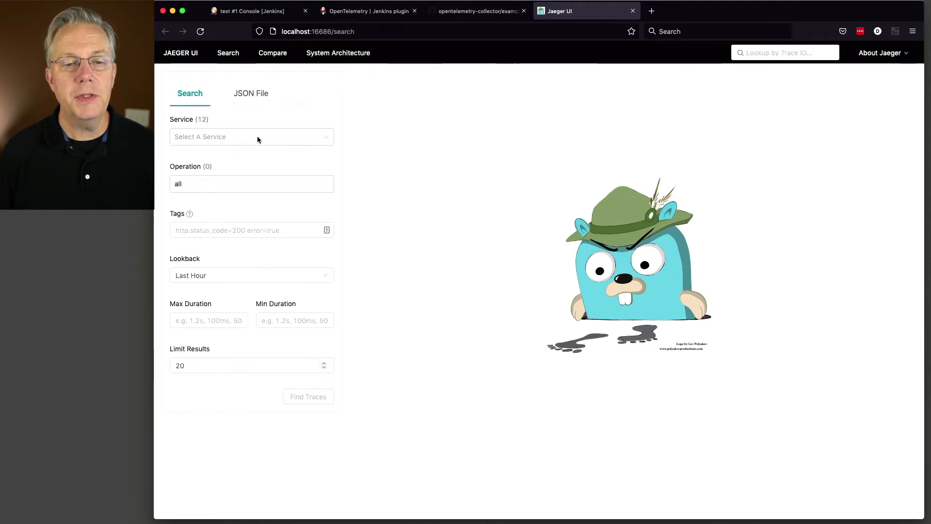
click(251, 137)
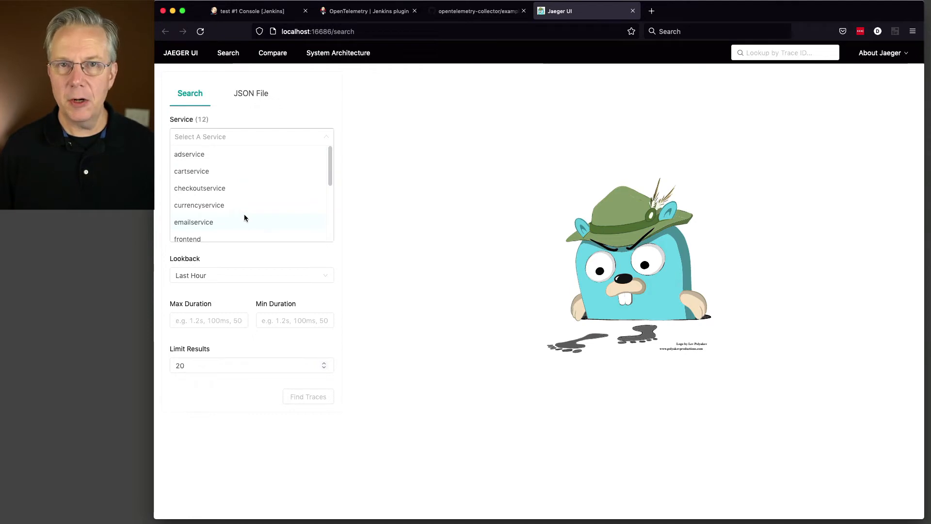
scroll(down, 3)
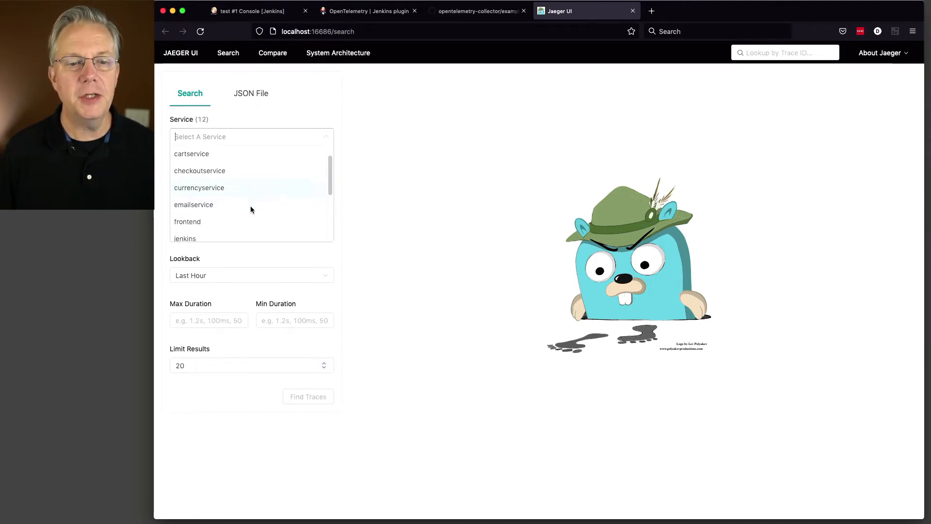
scroll(down, 3)
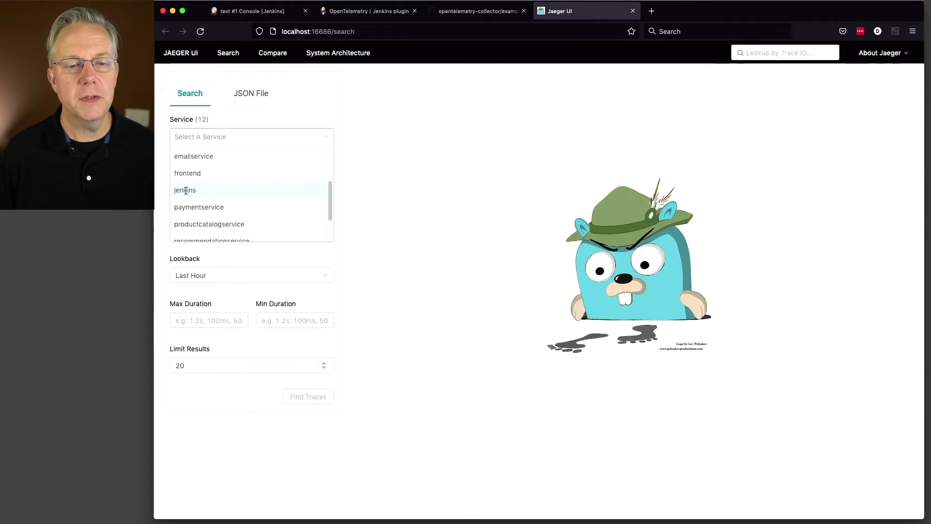
click(185, 190)
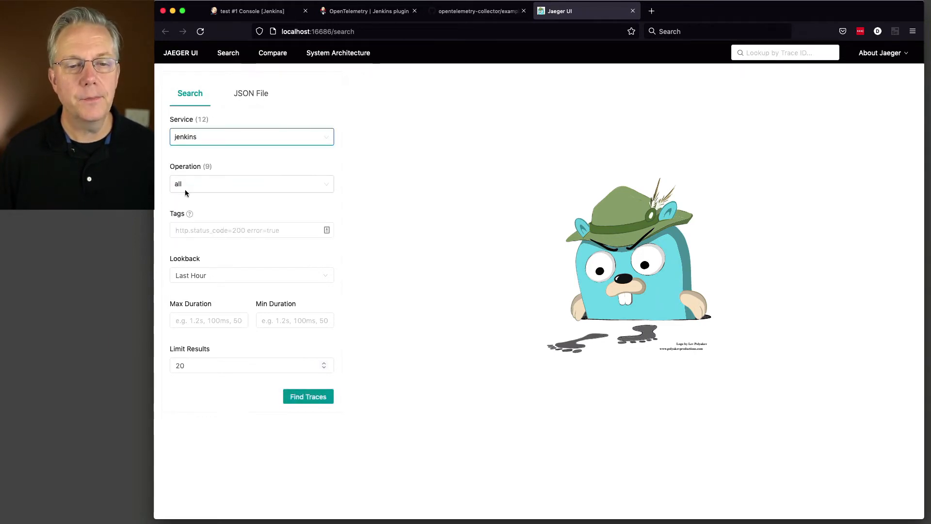
click(309, 396)
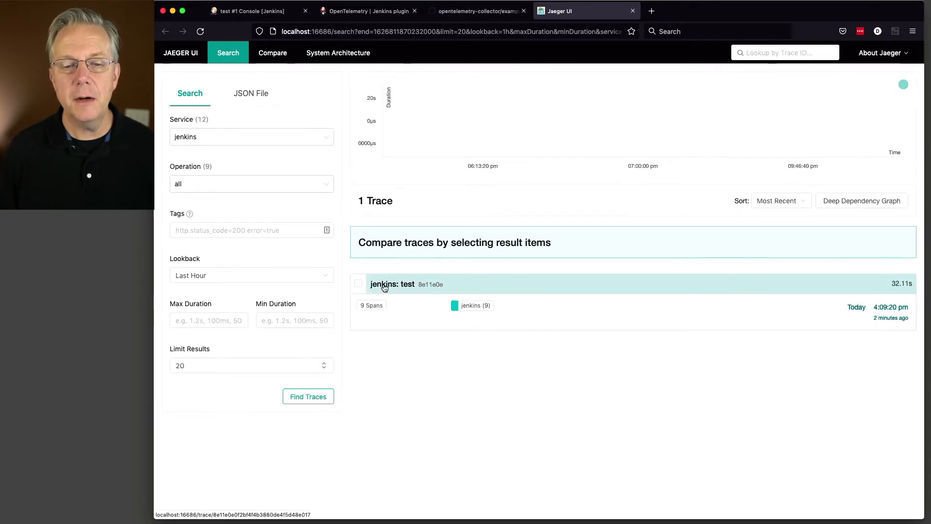
mouse_move(411, 290)
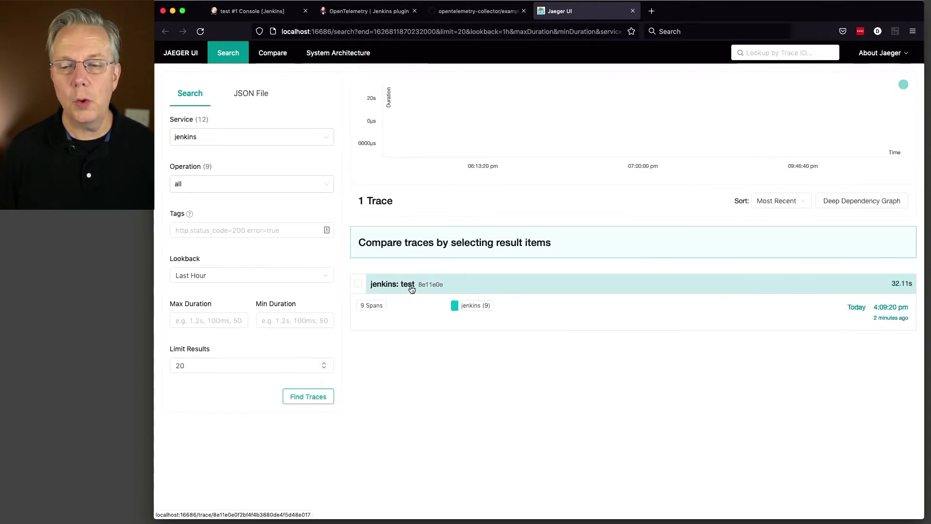
mouse_move(885, 315)
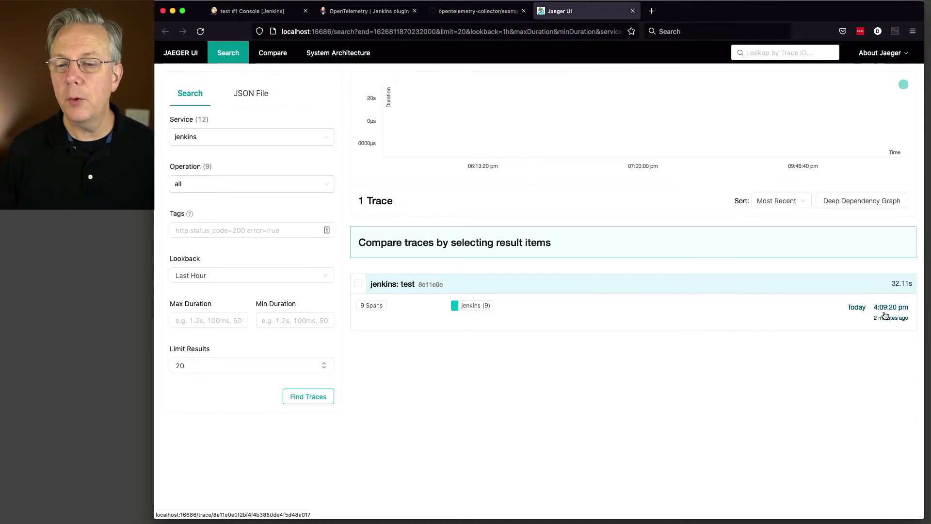
mouse_move(405, 287)
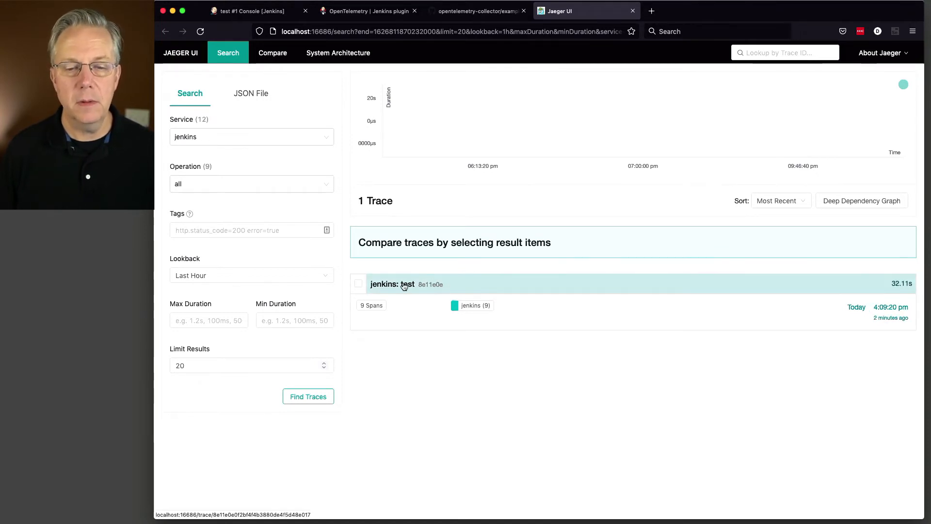
- Open the 32.11s jenkins: test trace and inspect the git checkout and sh build step spans
click(404, 284)
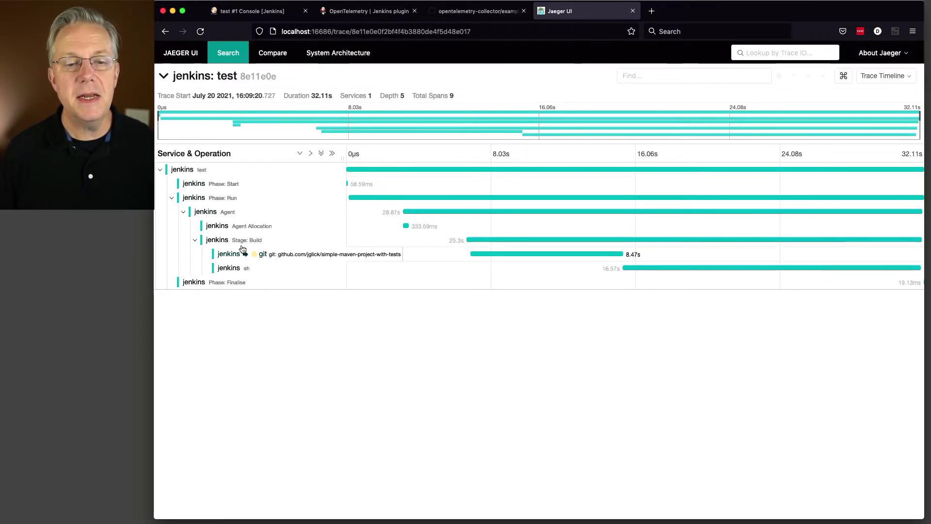
click(189, 169)
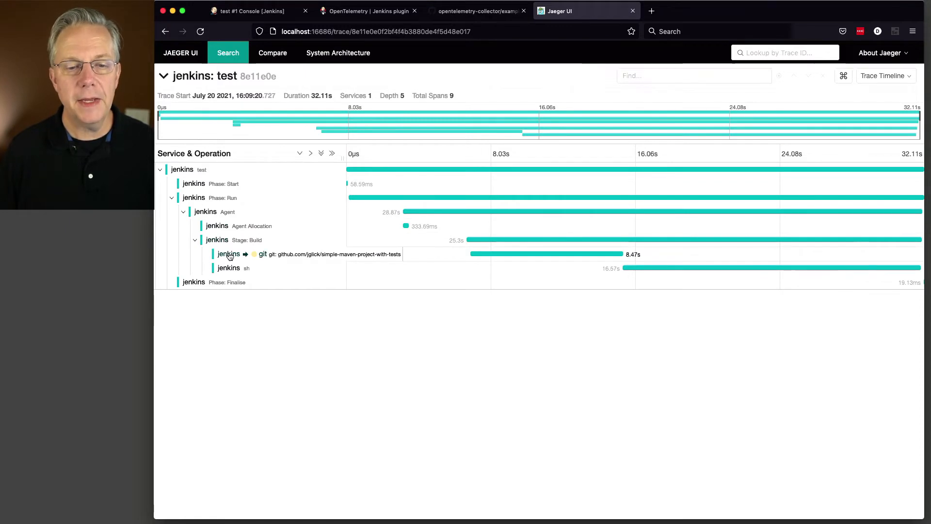
click(229, 254)
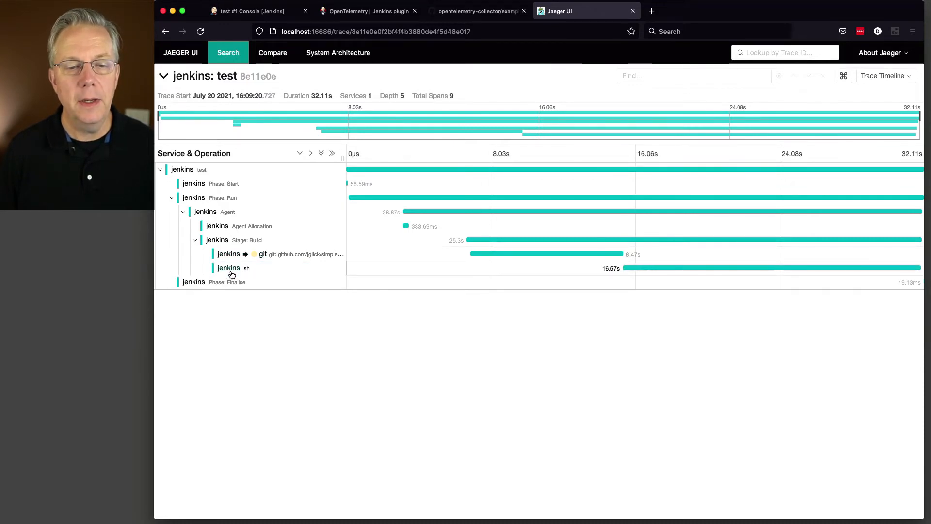
click(229, 269)
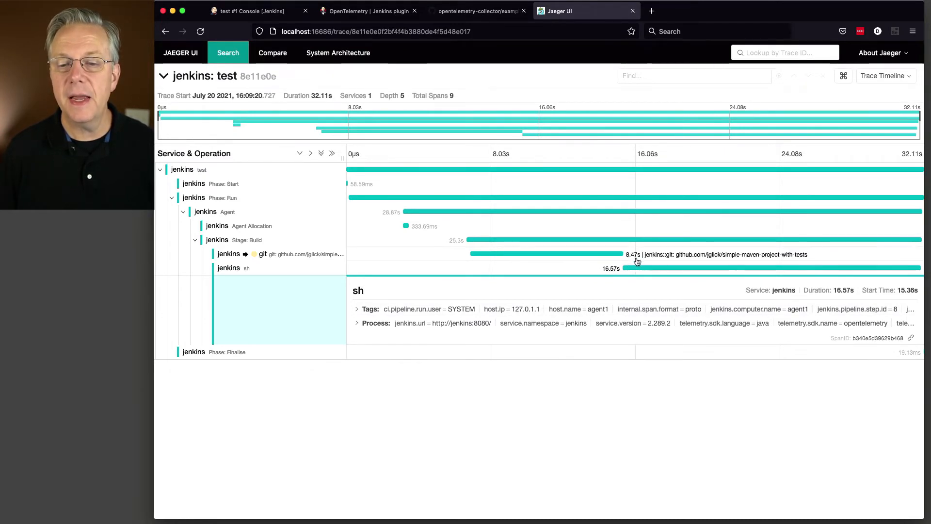
mouse_move(628, 267)
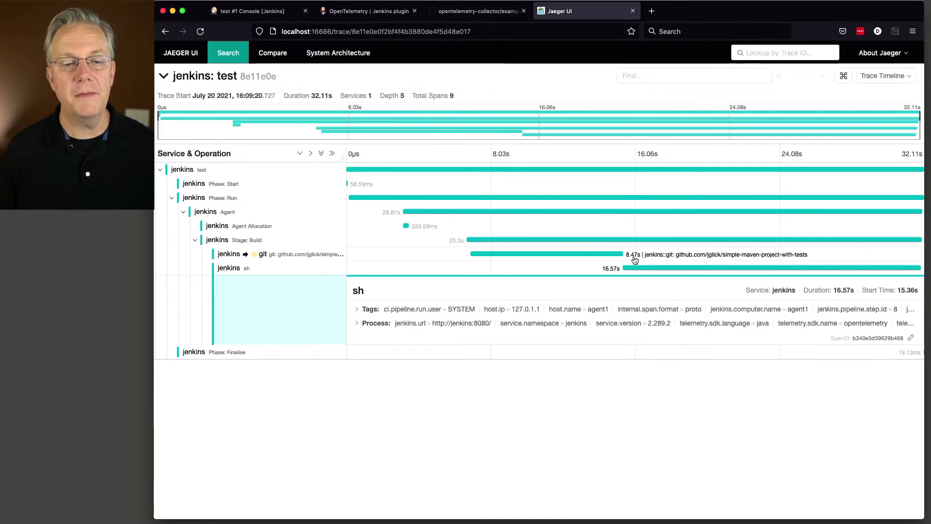
- Expand the root test span's pipeline details, then collapse and re-expand the Build stage
click(189, 169)
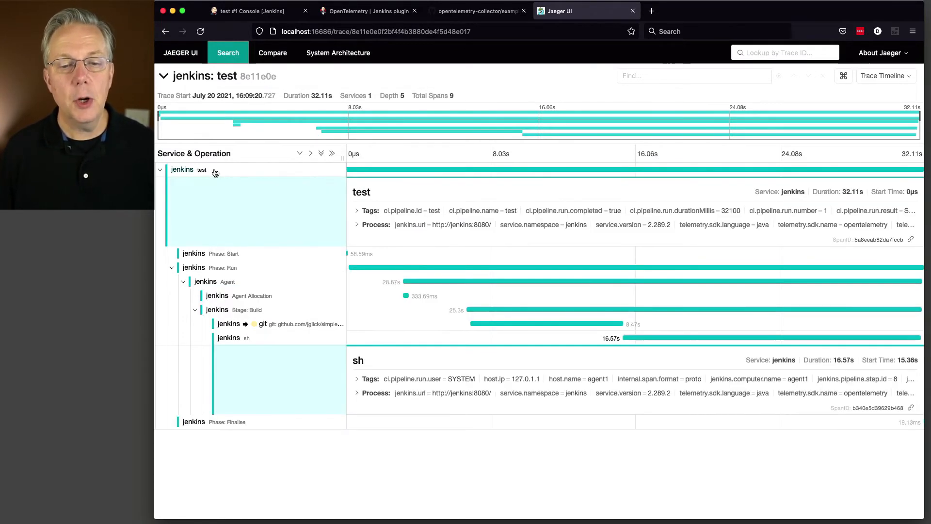
mouse_move(916, 208)
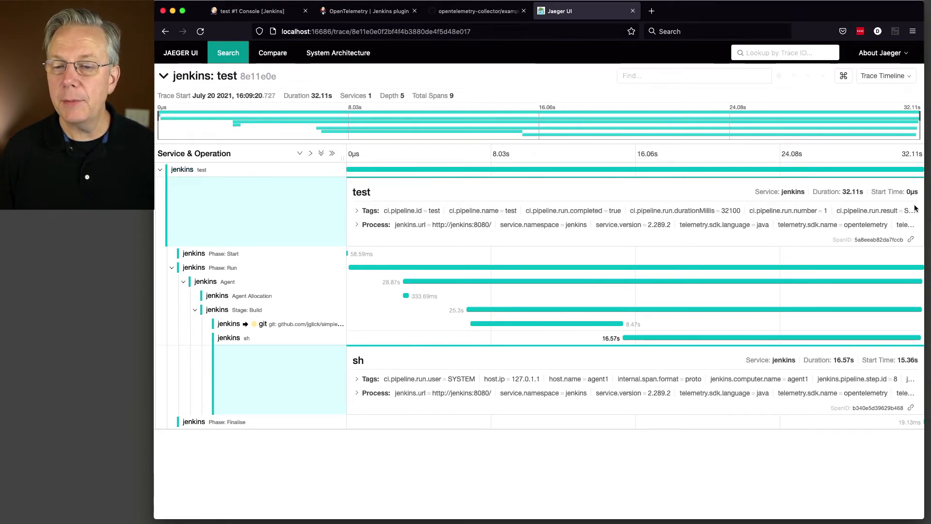
mouse_move(862, 192)
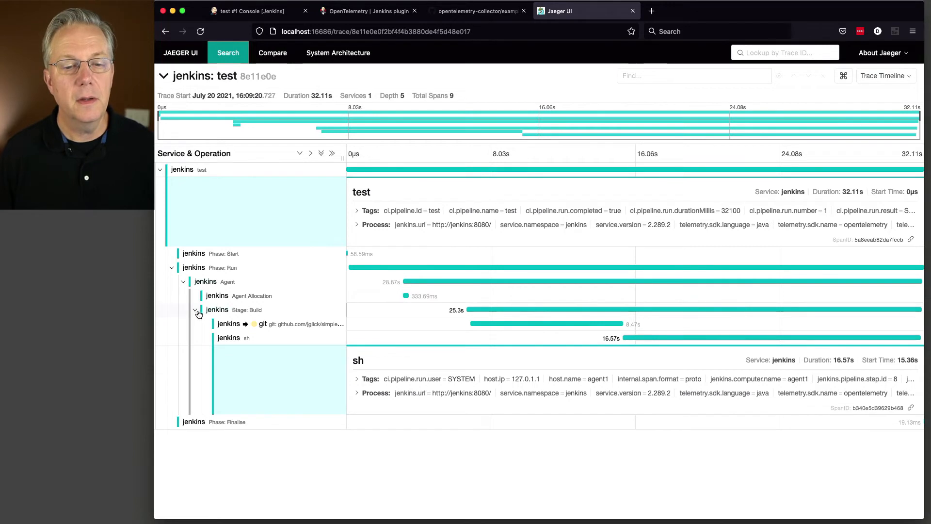
click(195, 312)
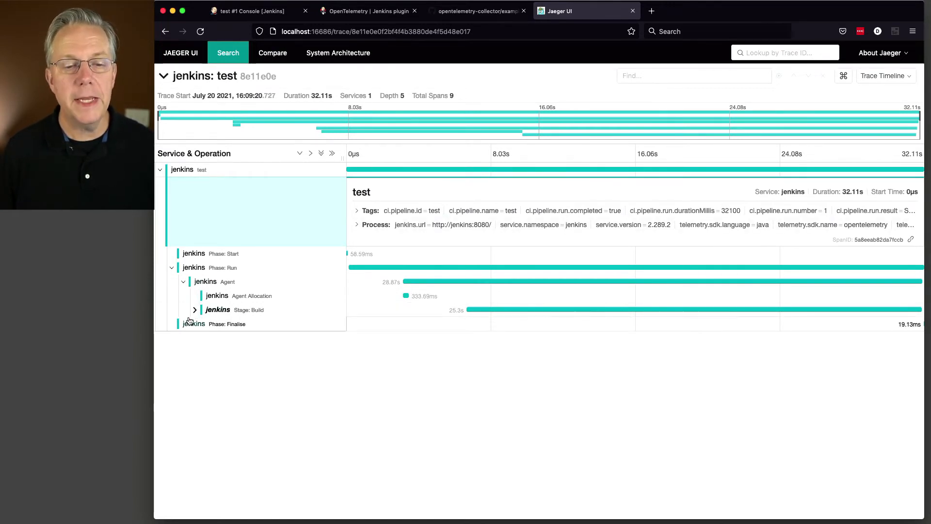
click(194, 310)
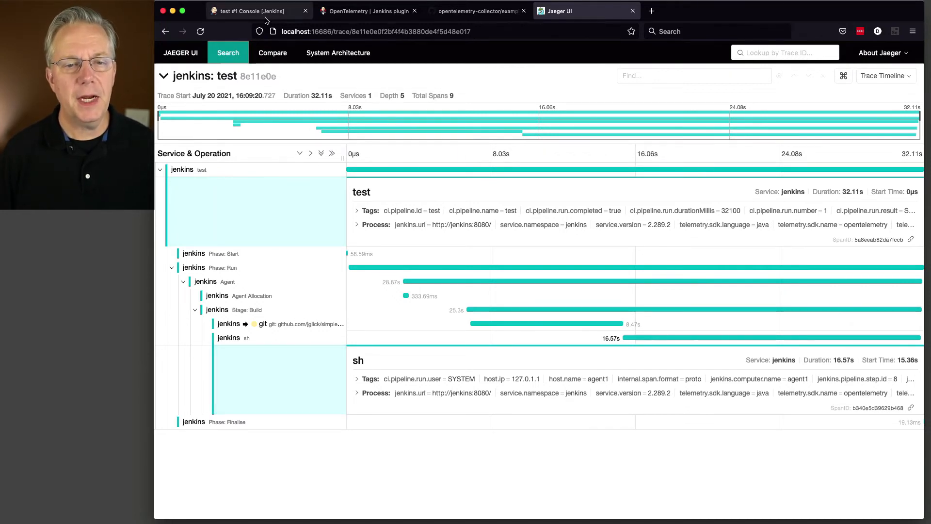
- Trigger Build Now on the Jenkins 'test' pipeline's overview page
click(255, 11)
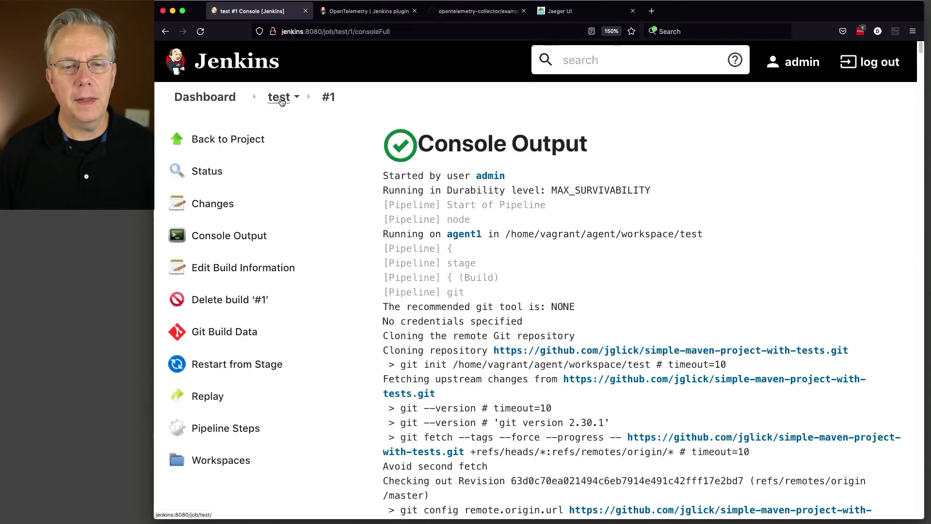
click(279, 97)
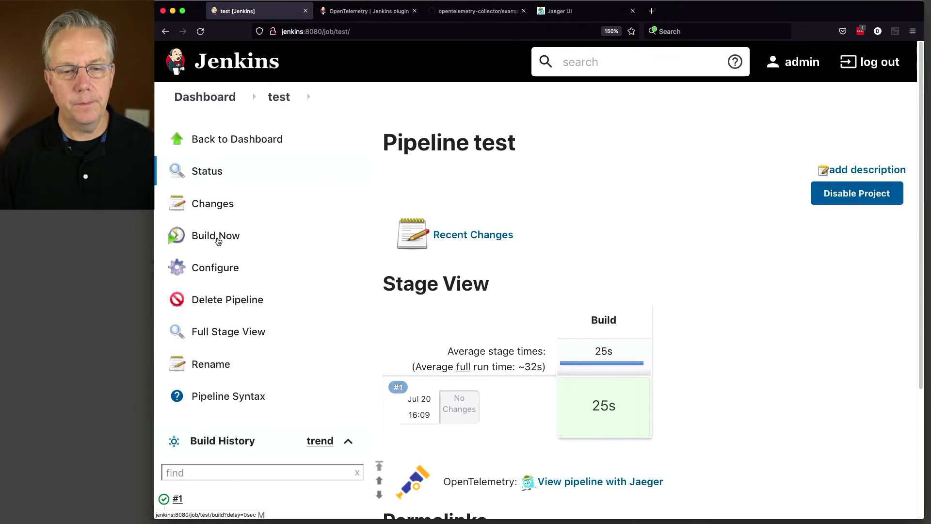
click(215, 235)
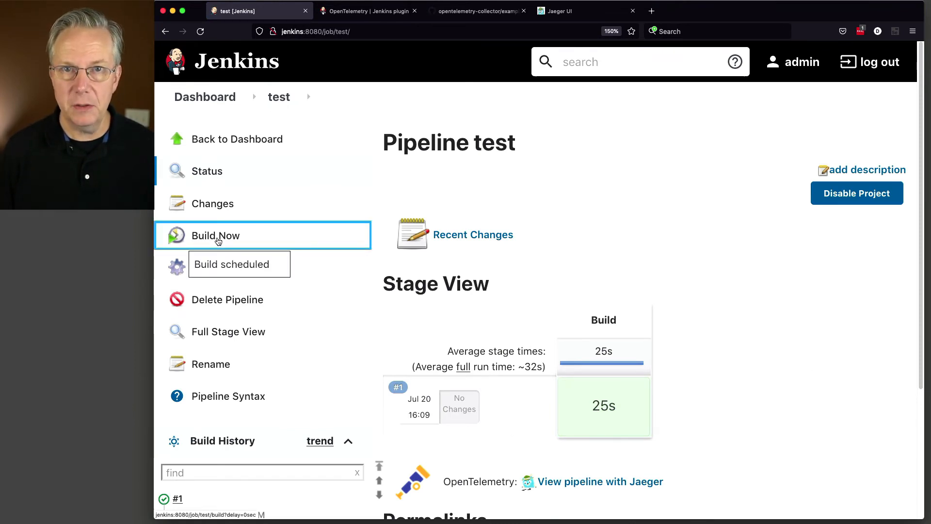
click(216, 236)
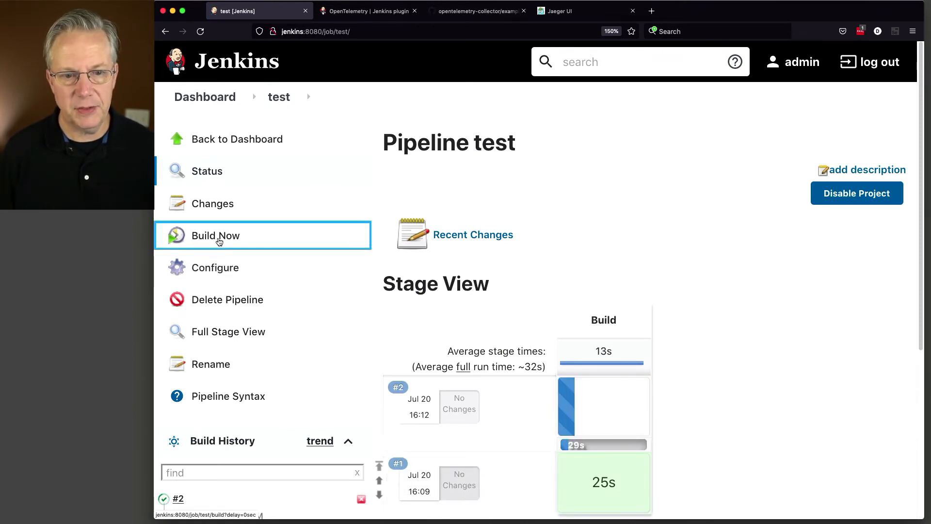
scroll(down, 3)
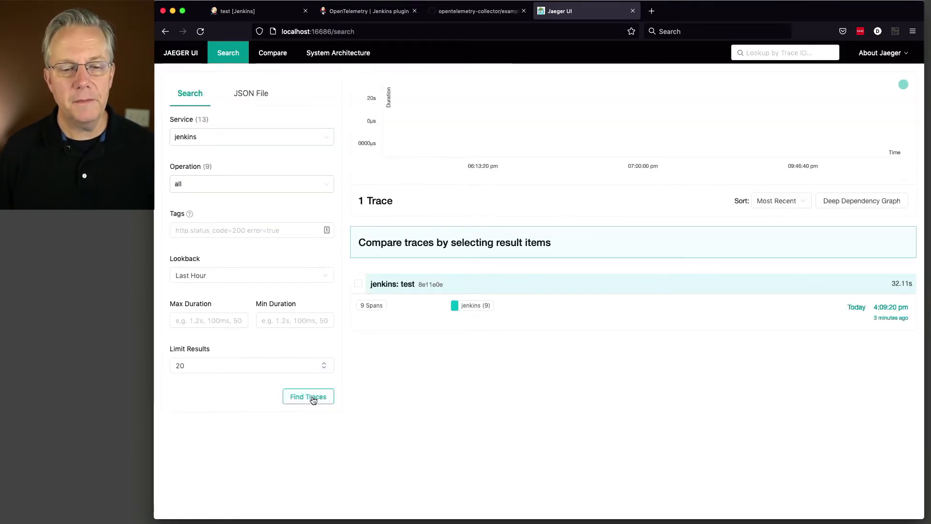
mouse_move(251, 248)
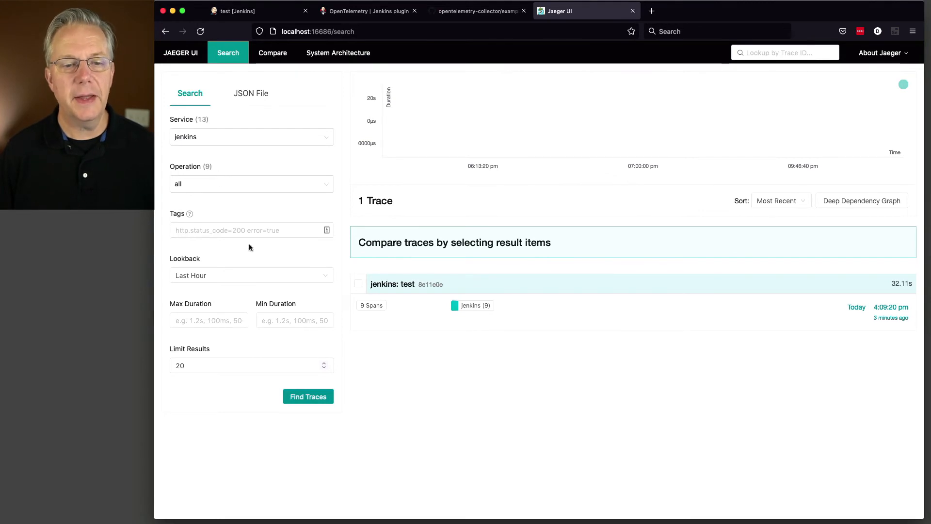
- Rerun Find Traces for the jenkins service with lookback kept at Last Hour
click(308, 396)
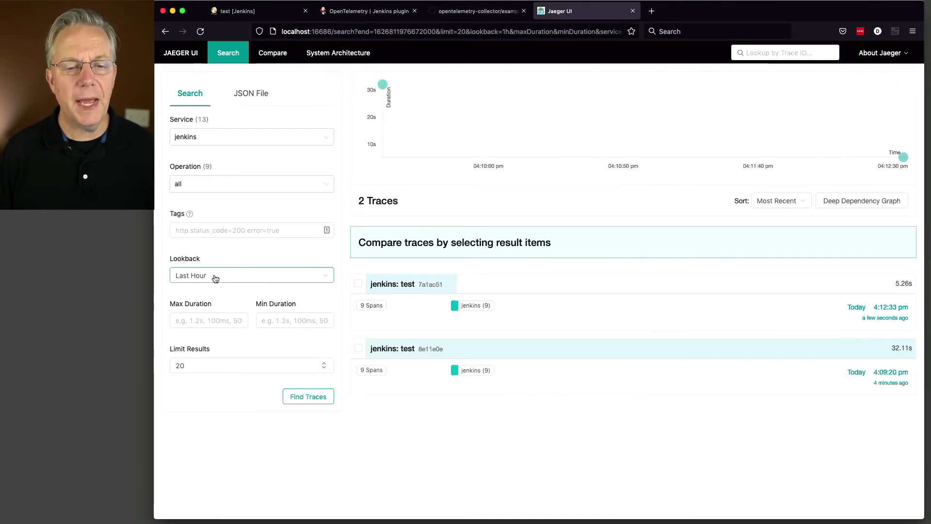
click(252, 275)
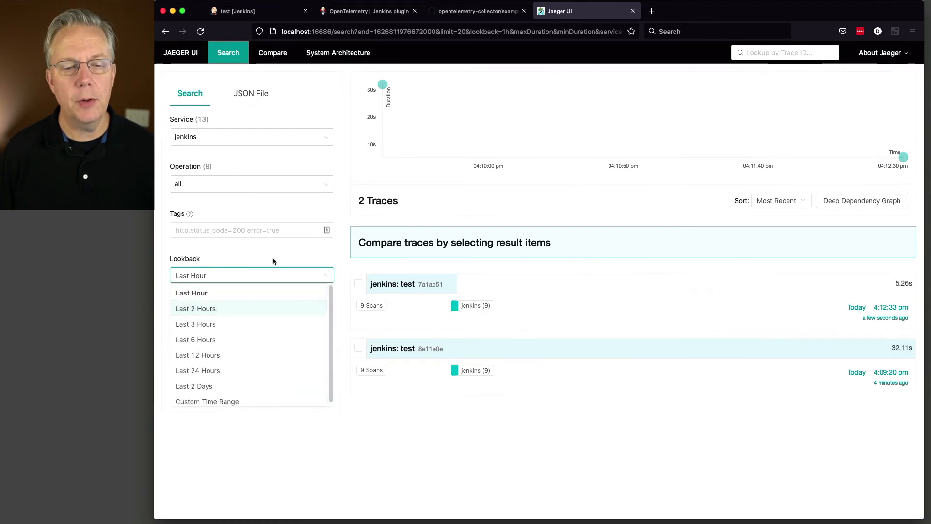
click(192, 293)
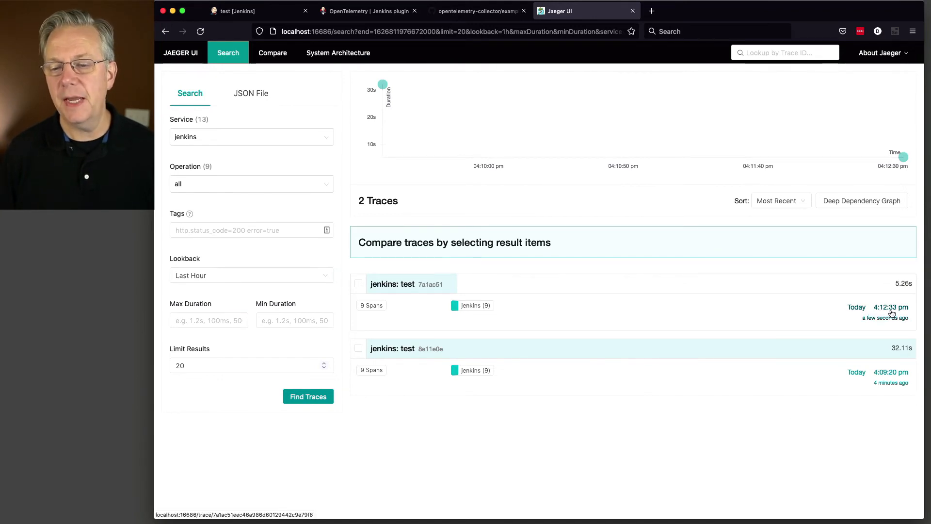
mouse_move(571, 296)
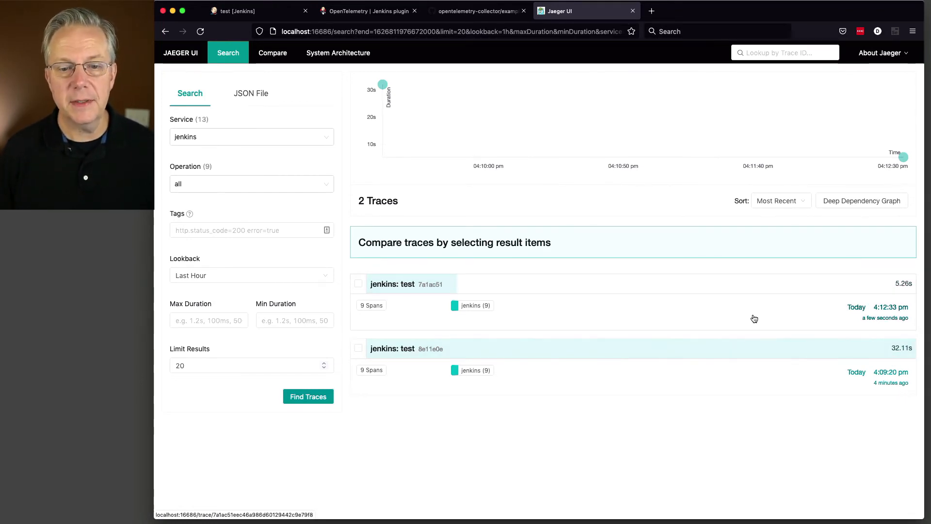
click(402, 284)
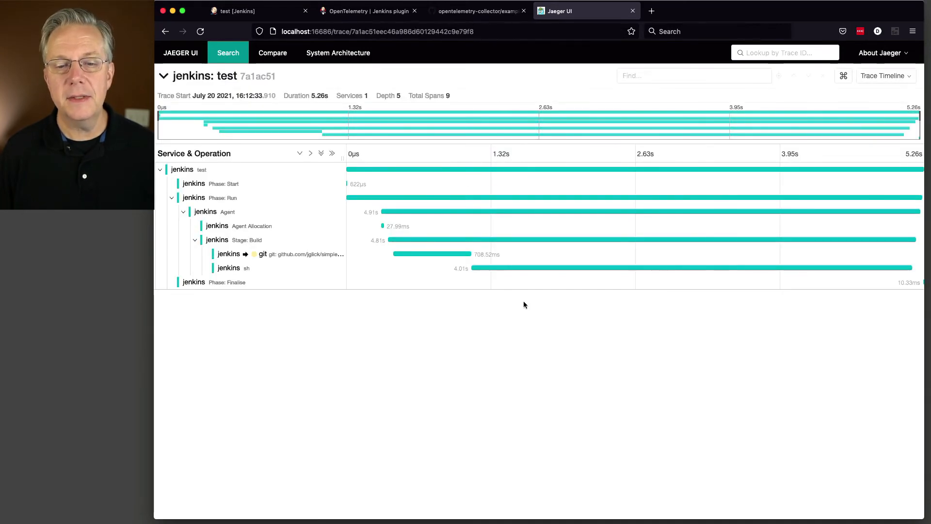
click(263, 254)
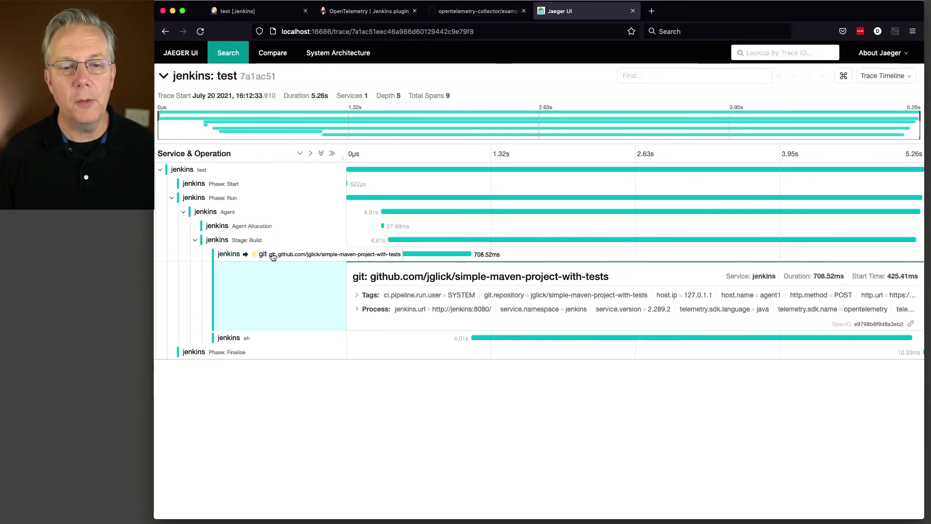
click(229, 267)
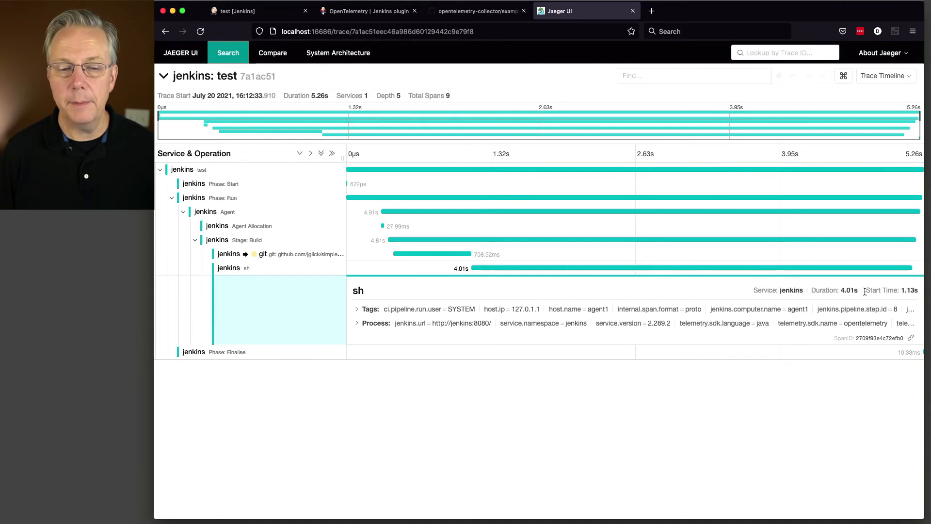
click(232, 267)
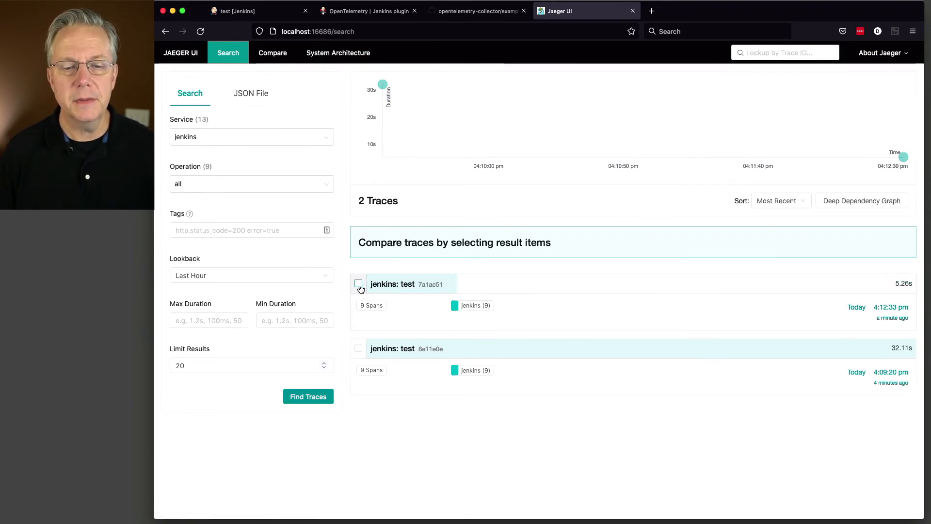
- Select the 5.26s and 32.11s jenkins: test traces and compare them
click(358, 284)
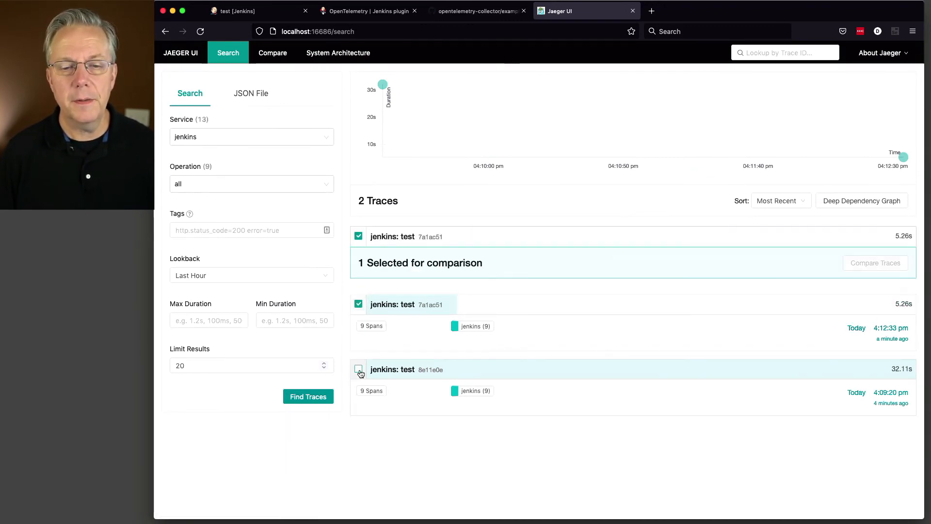
click(359, 370)
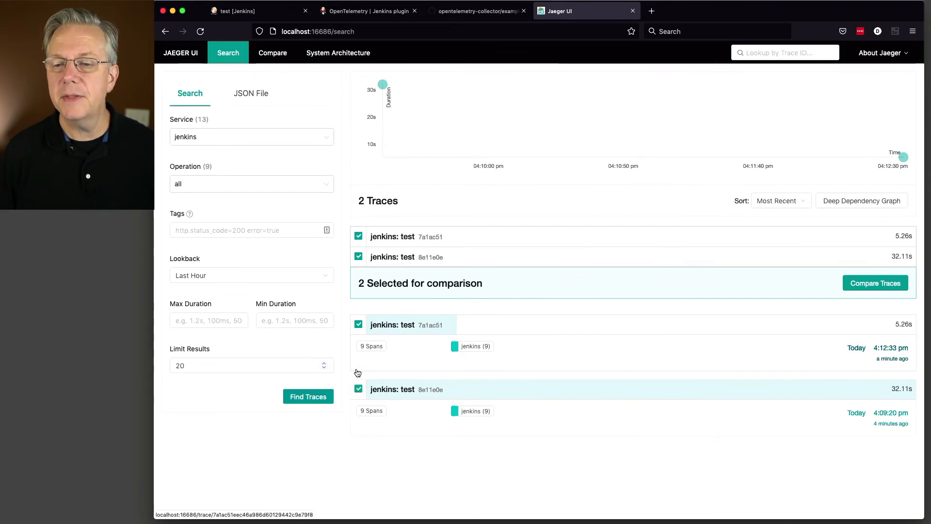
mouse_move(857, 260)
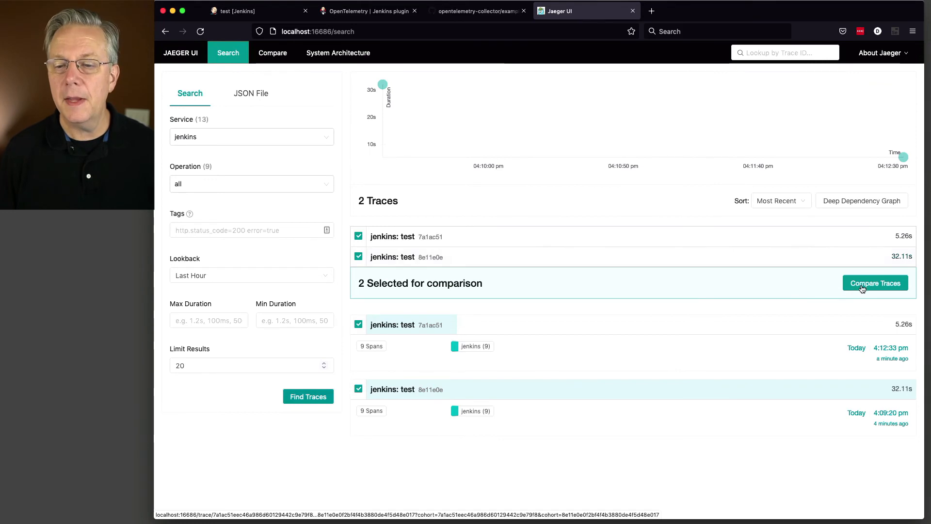
click(875, 283)
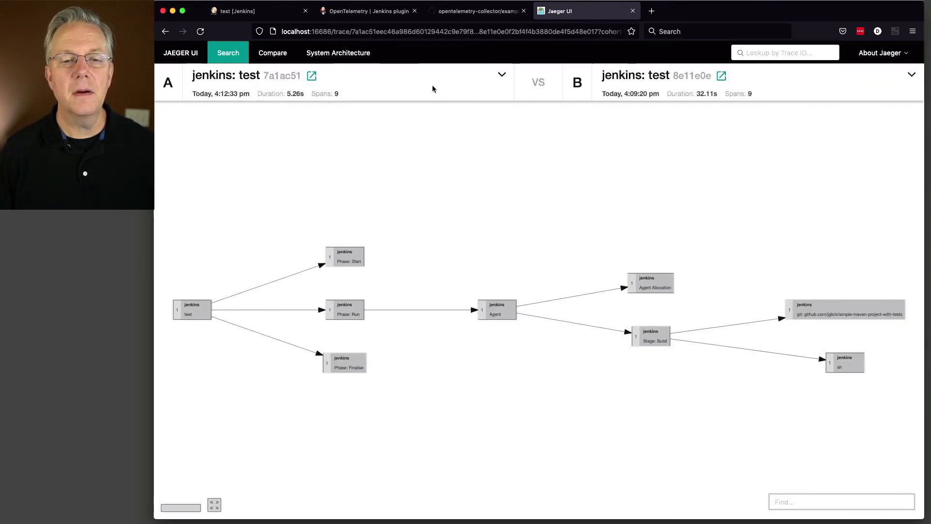
mouse_move(309, 103)
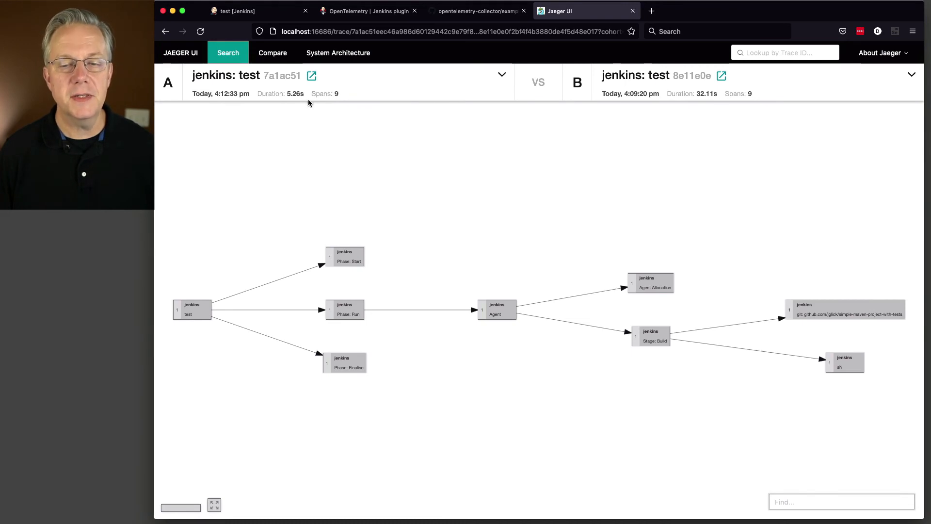
mouse_move(533, 173)
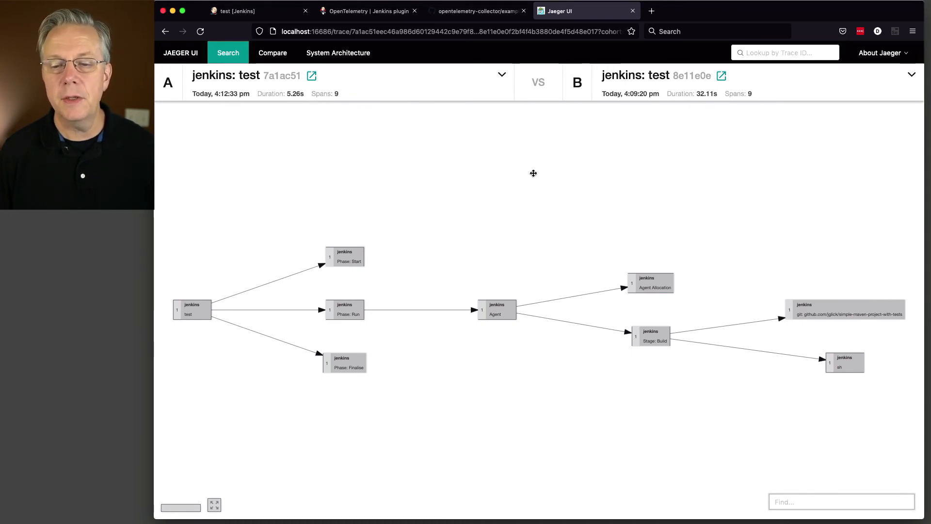